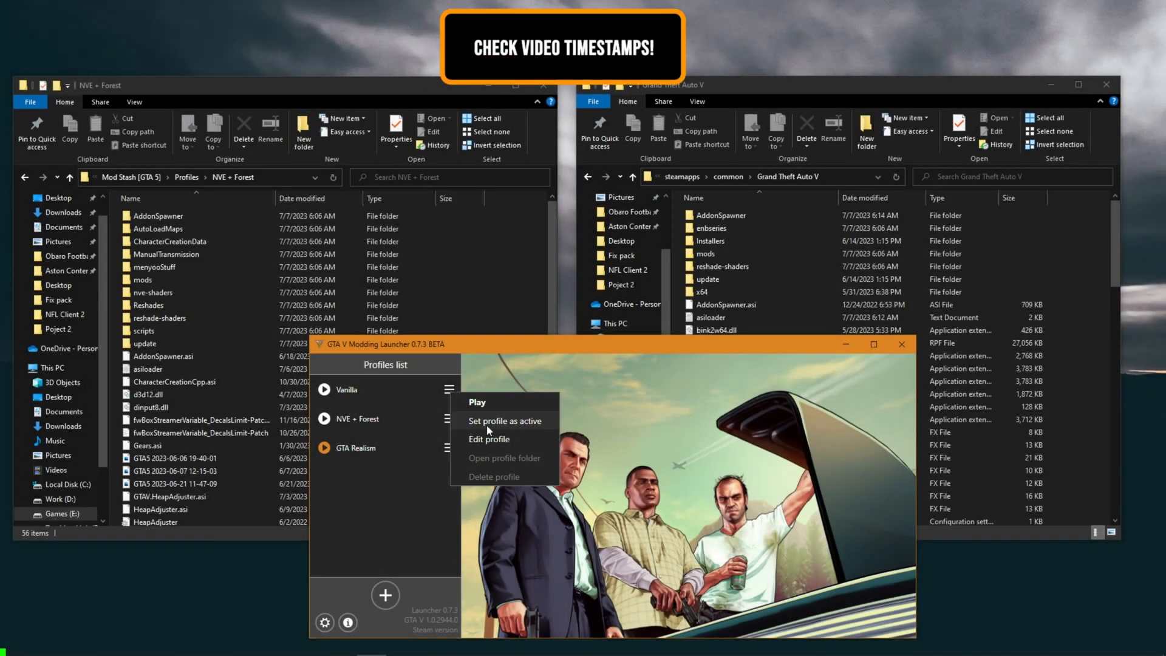
# Make Vanilla the active profile, then switch the active profile to NVE + Forest.
pyautogui.click(488, 429)
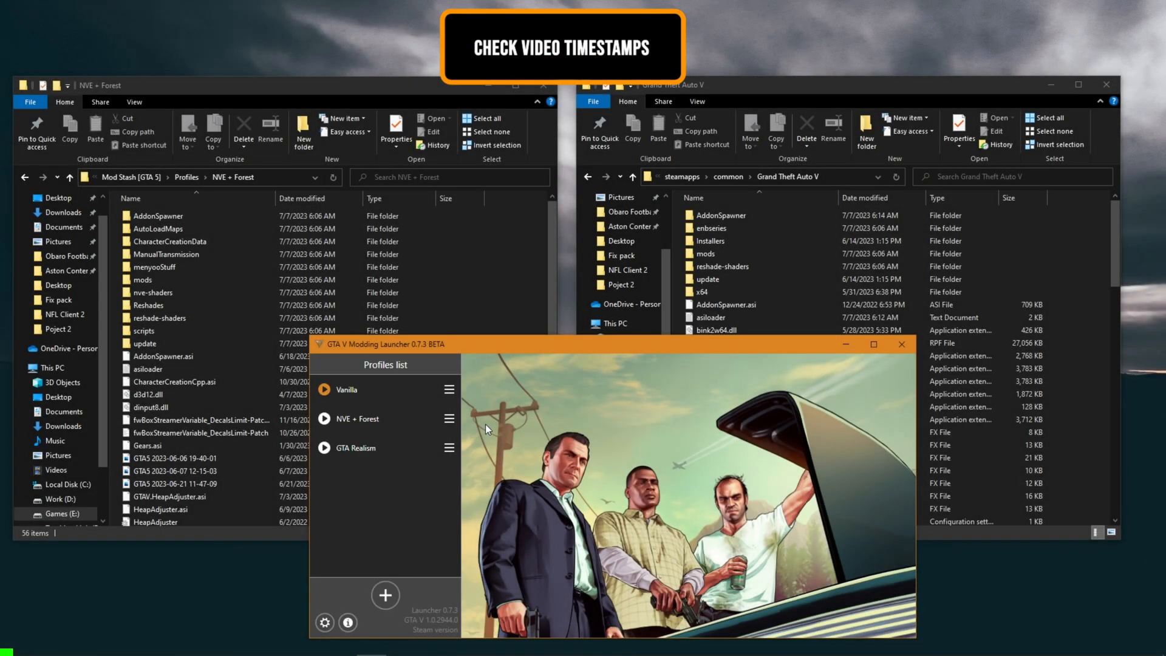
pyautogui.click(447, 418)
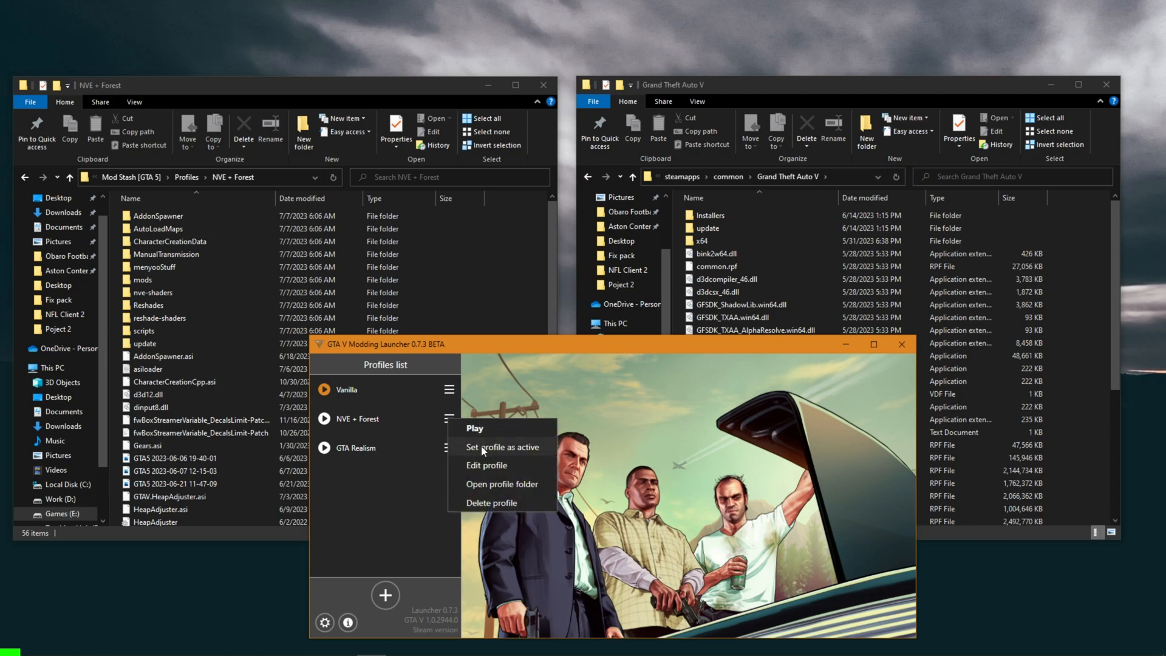
pyautogui.click(482, 451)
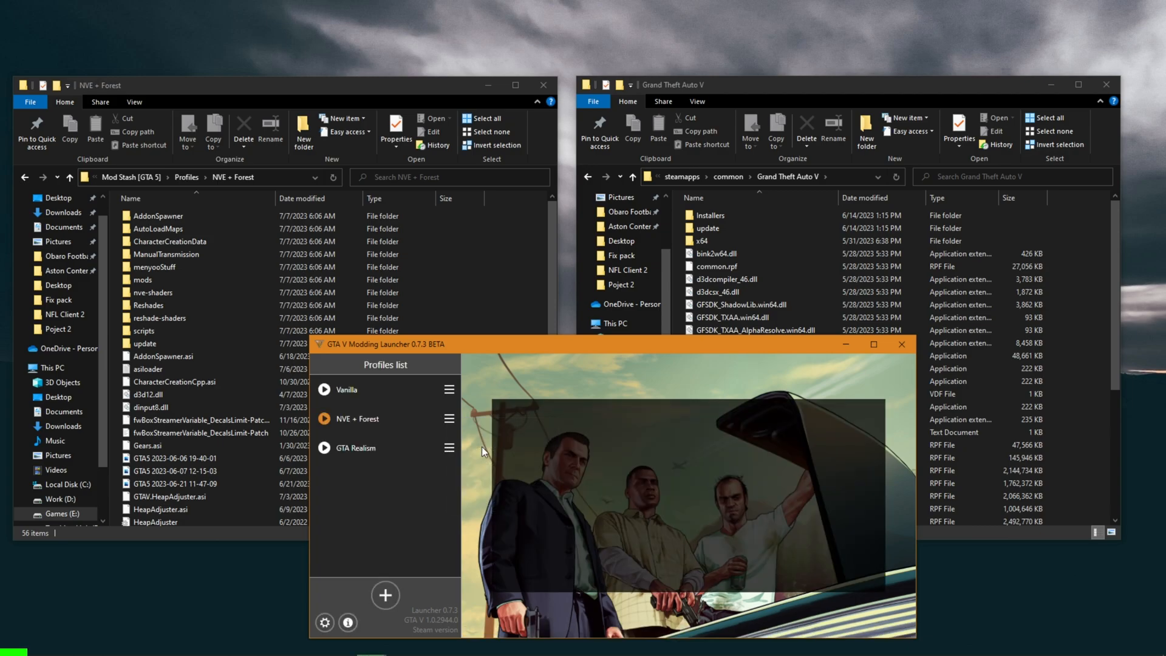
# Make GTA Realism the active profile, then set Vanilla active again.
pyautogui.click(324, 419)
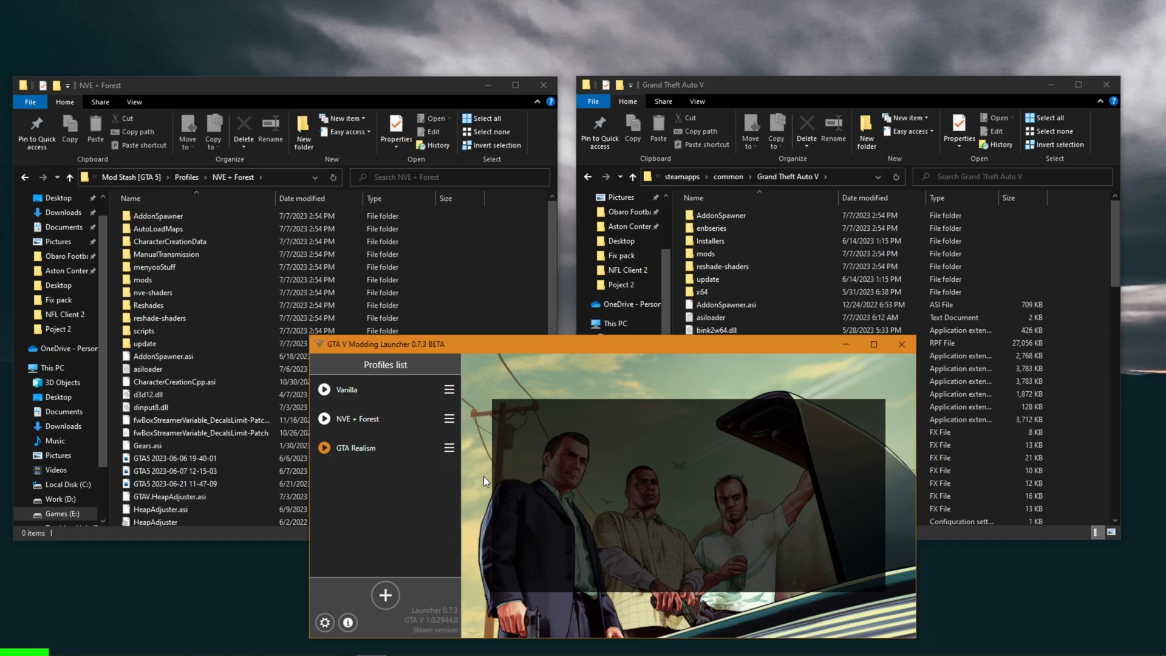
pyautogui.click(449, 390)
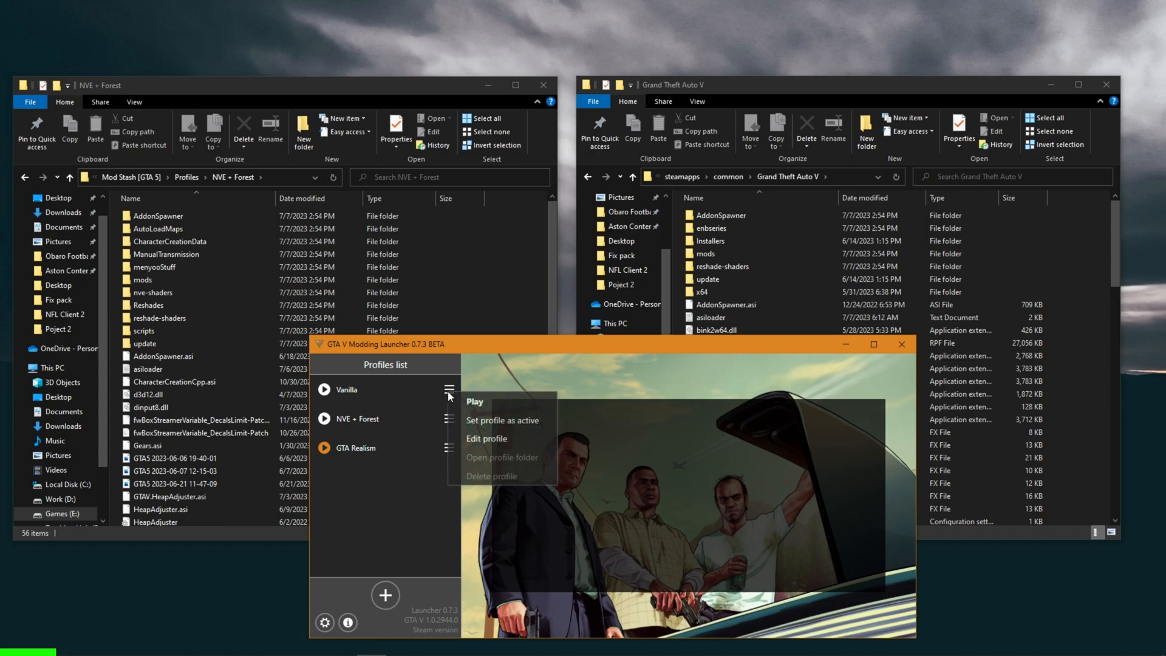
pyautogui.click(473, 428)
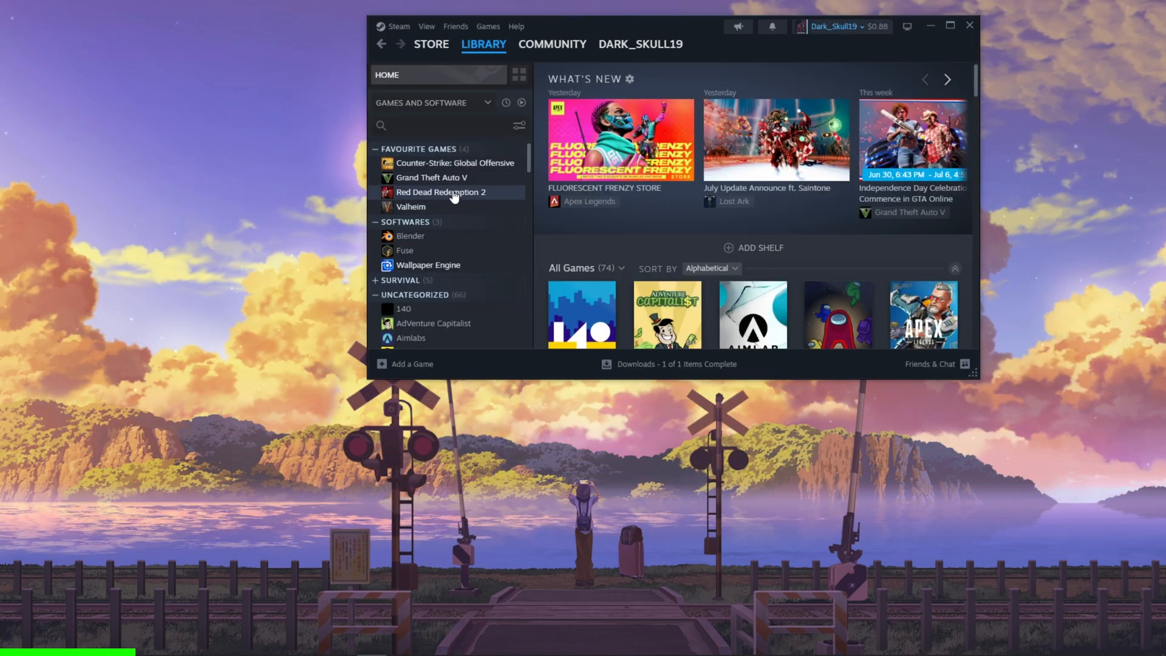
# Show Grand Theft Auto V's Installed Files properties from the Steam Library.
pyautogui.rightClick(428, 177)
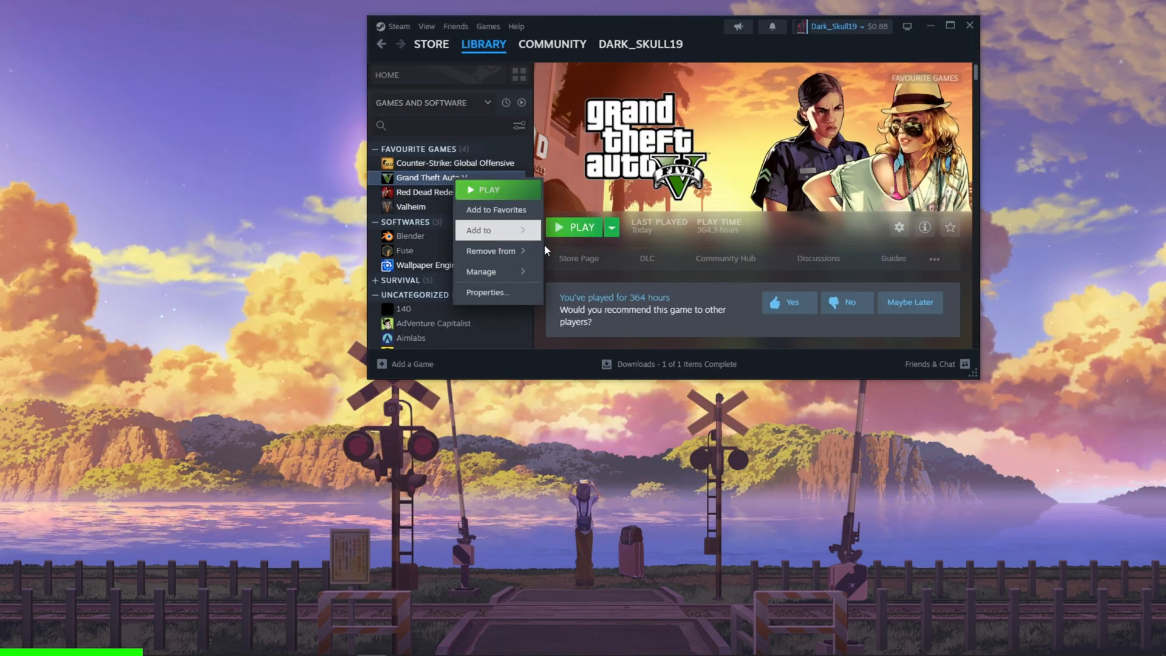
pyautogui.click(487, 291)
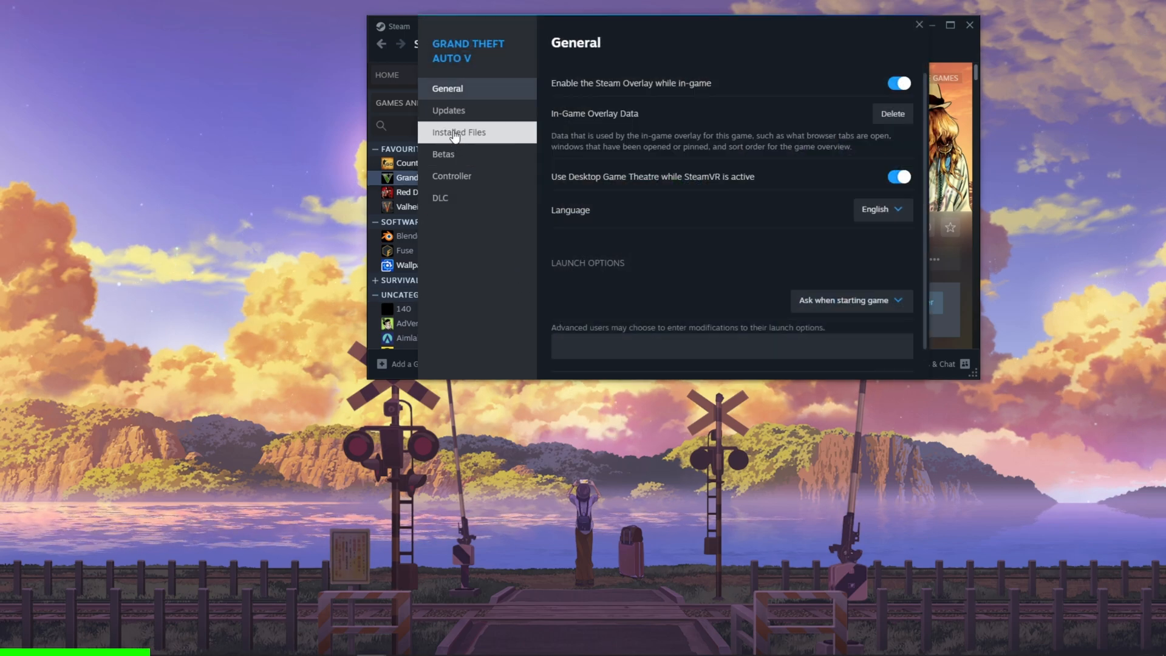
pyautogui.click(459, 132)
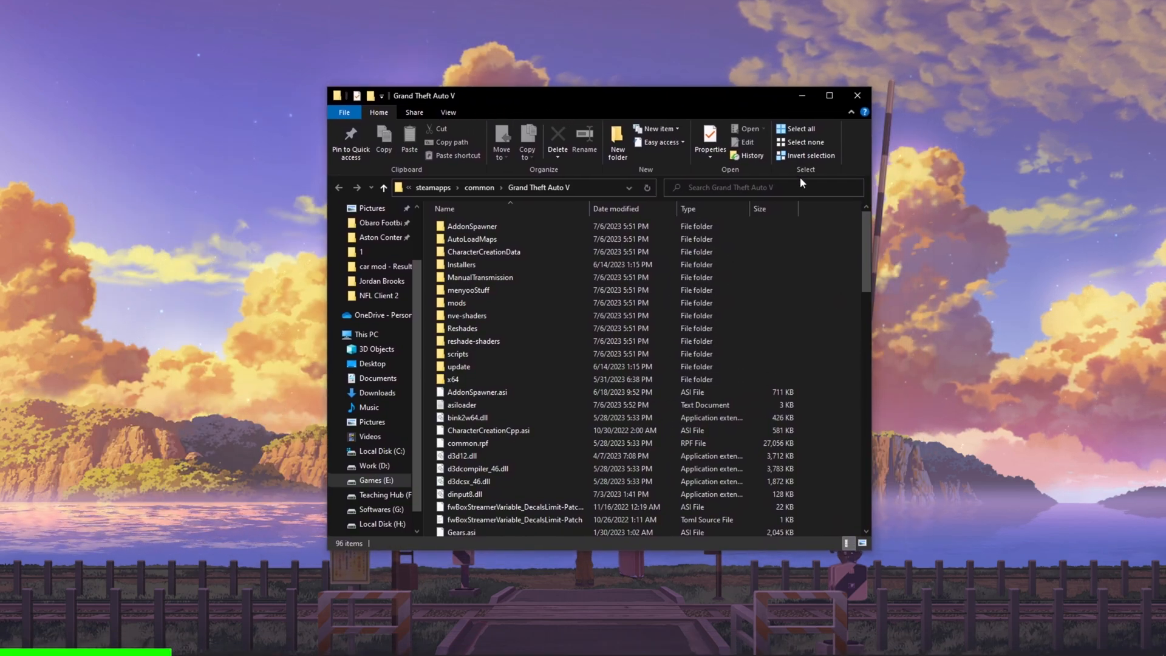
# Extract the Mod Remove Tool zip to its own folder and enter that folder.
pyautogui.click(796, 128)
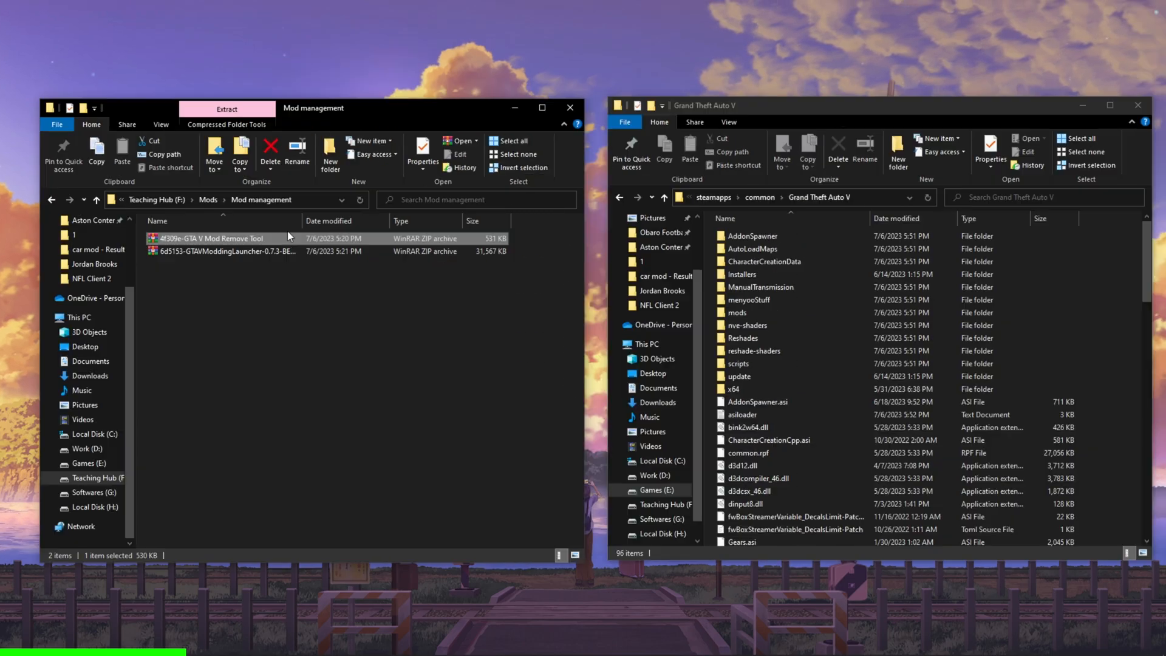
pyautogui.rightClick(211, 238)
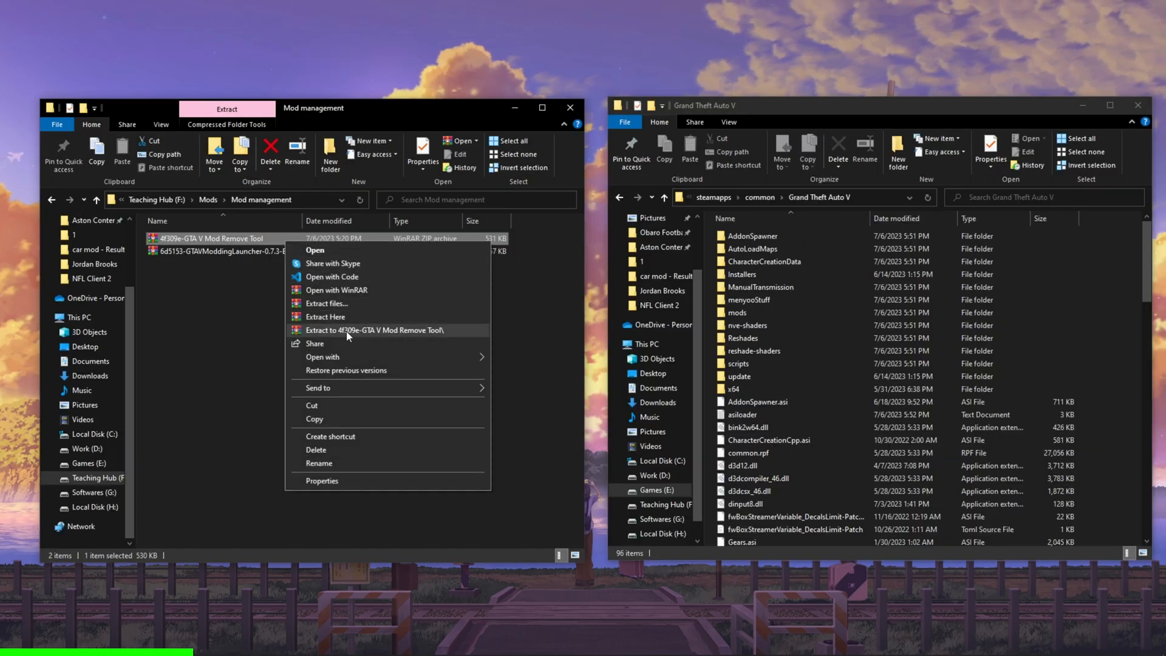
pyautogui.click(375, 330)
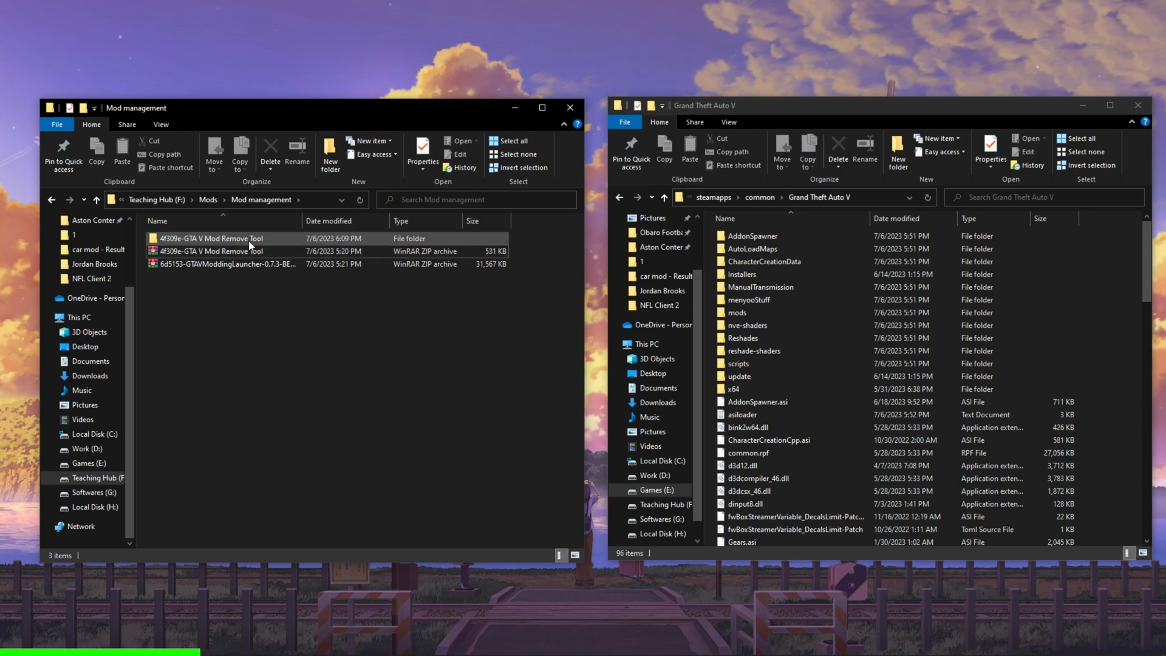
pyautogui.doubleClick(212, 238)
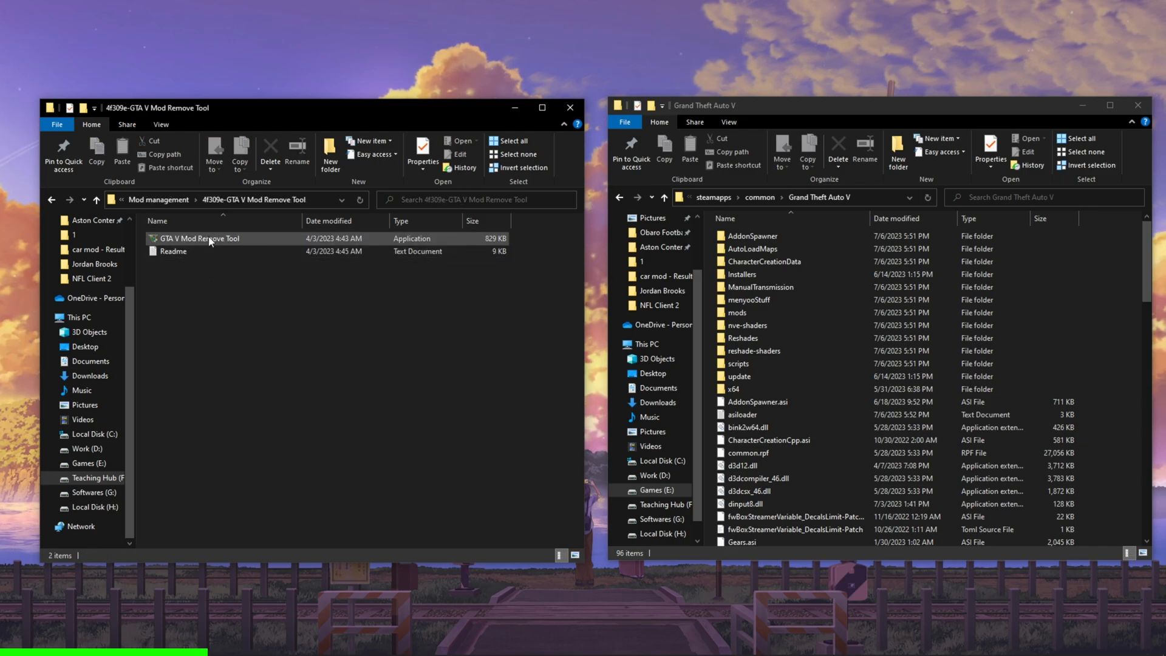
# Run GTA V Mod Remove Tool, move all 55 mod files to the whitelist and refresh the list.
pyautogui.doubleClick(199, 239)
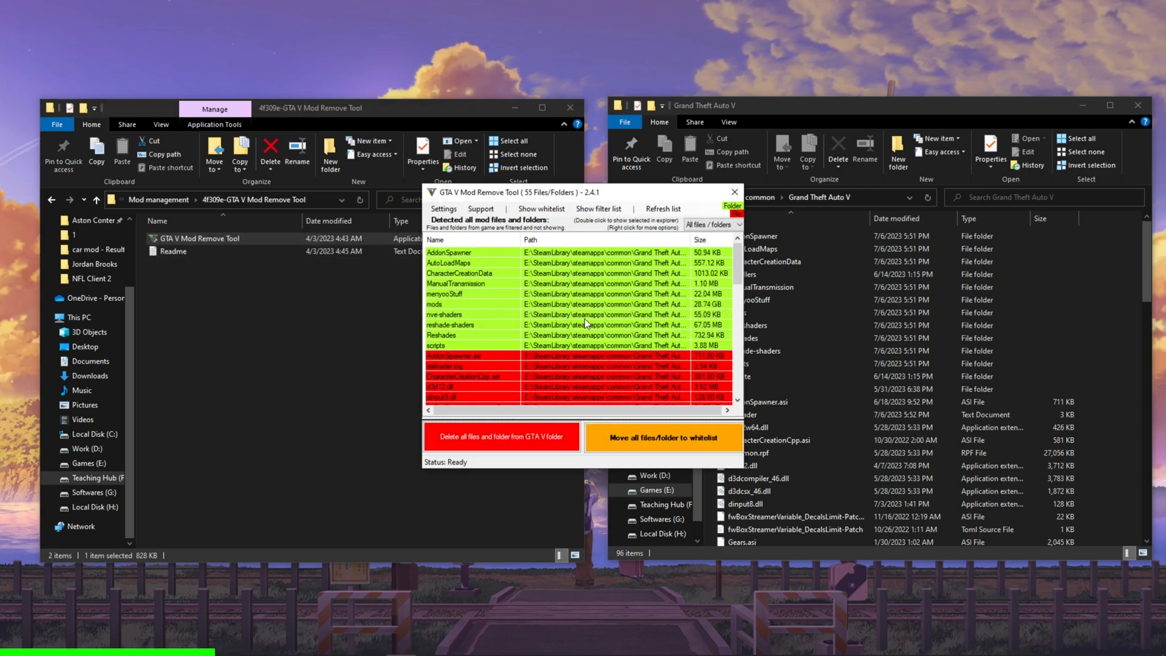
pyautogui.scroll(-3)
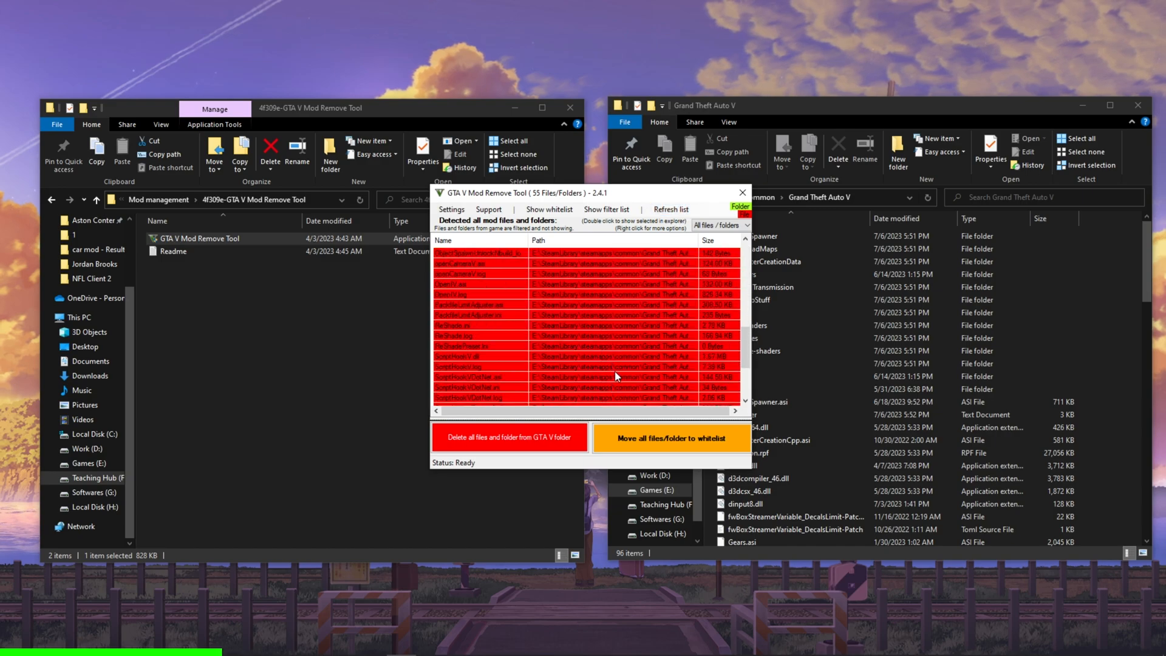
pyautogui.click(670, 437)
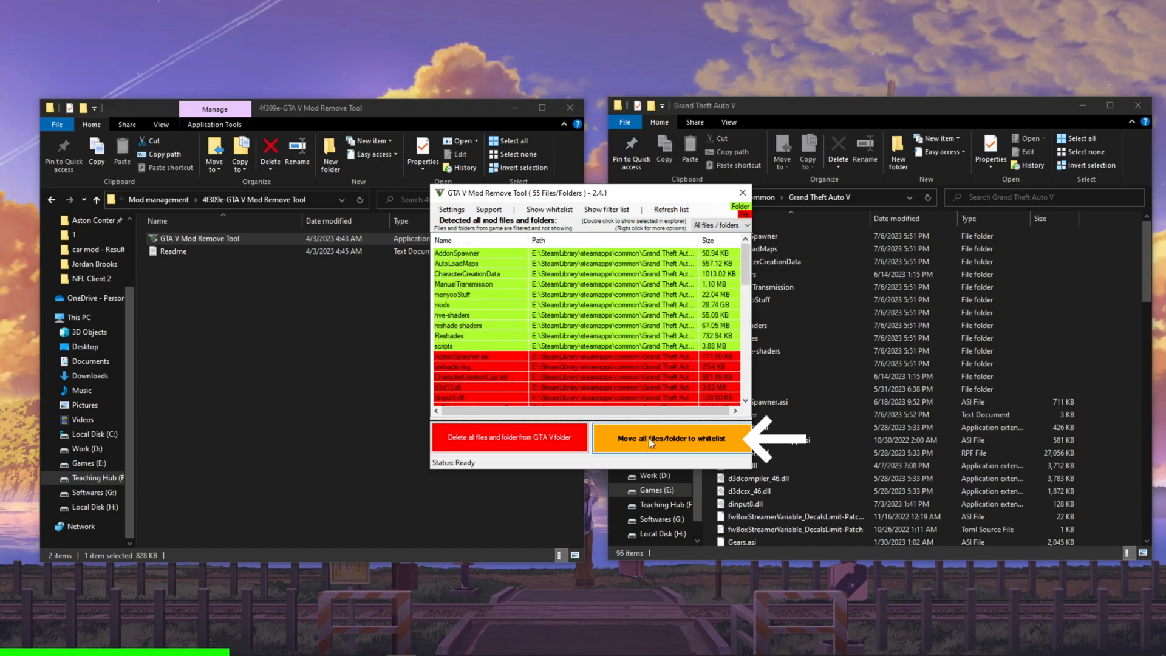
pyautogui.click(668, 438)
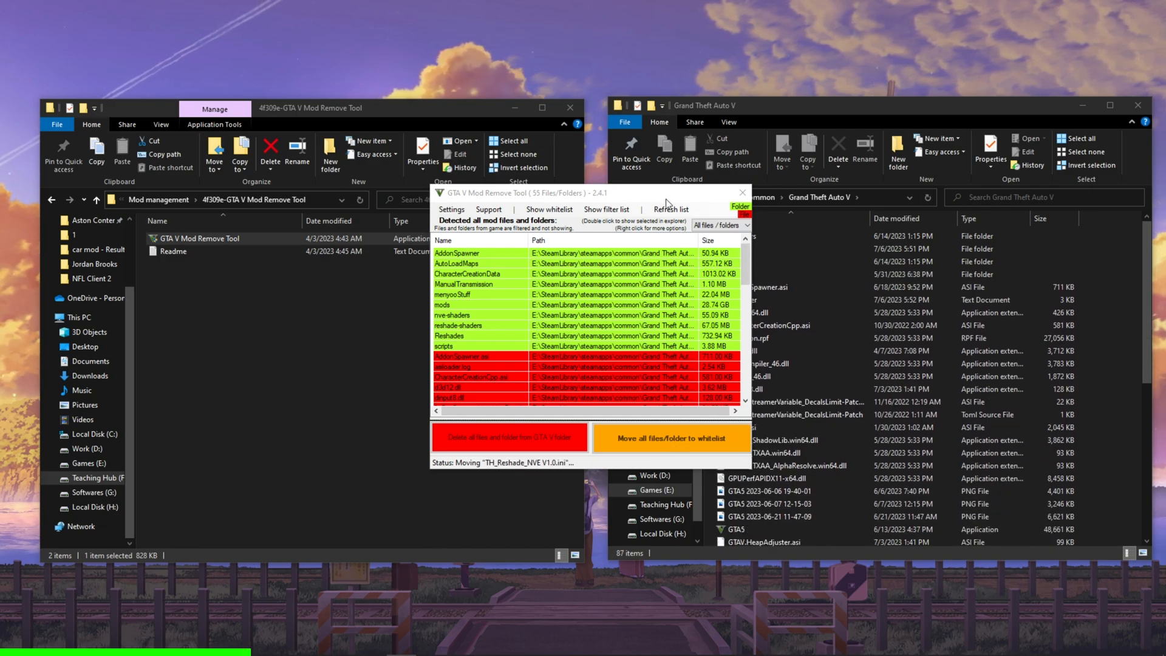
pyautogui.click(670, 438)
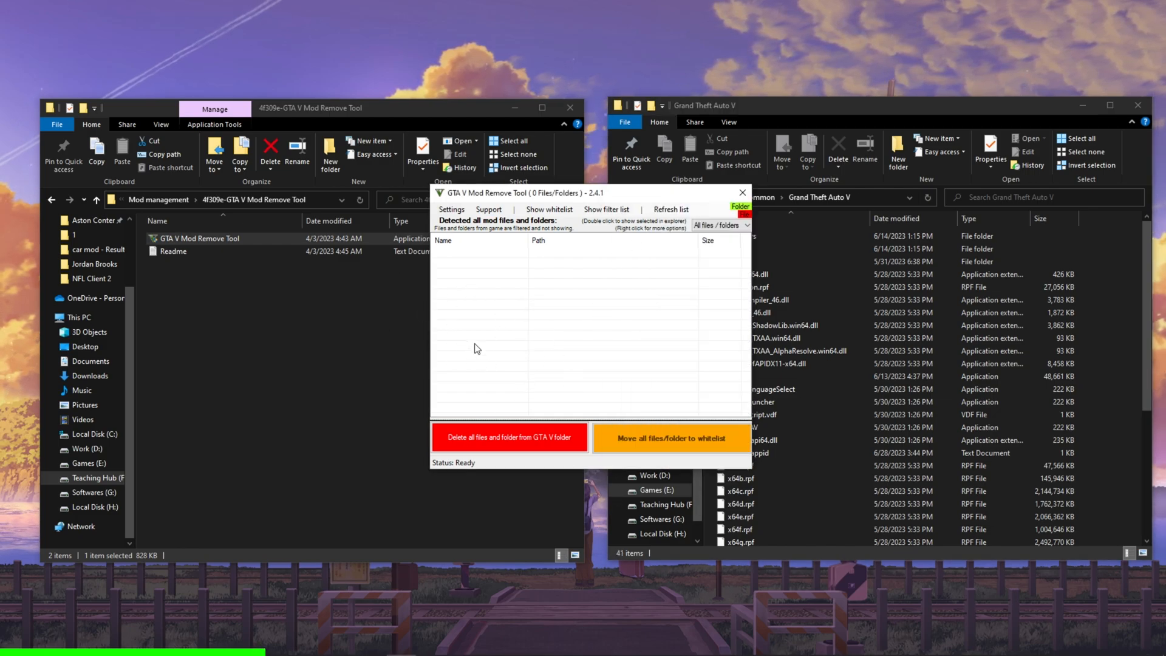
pyautogui.click(451, 209)
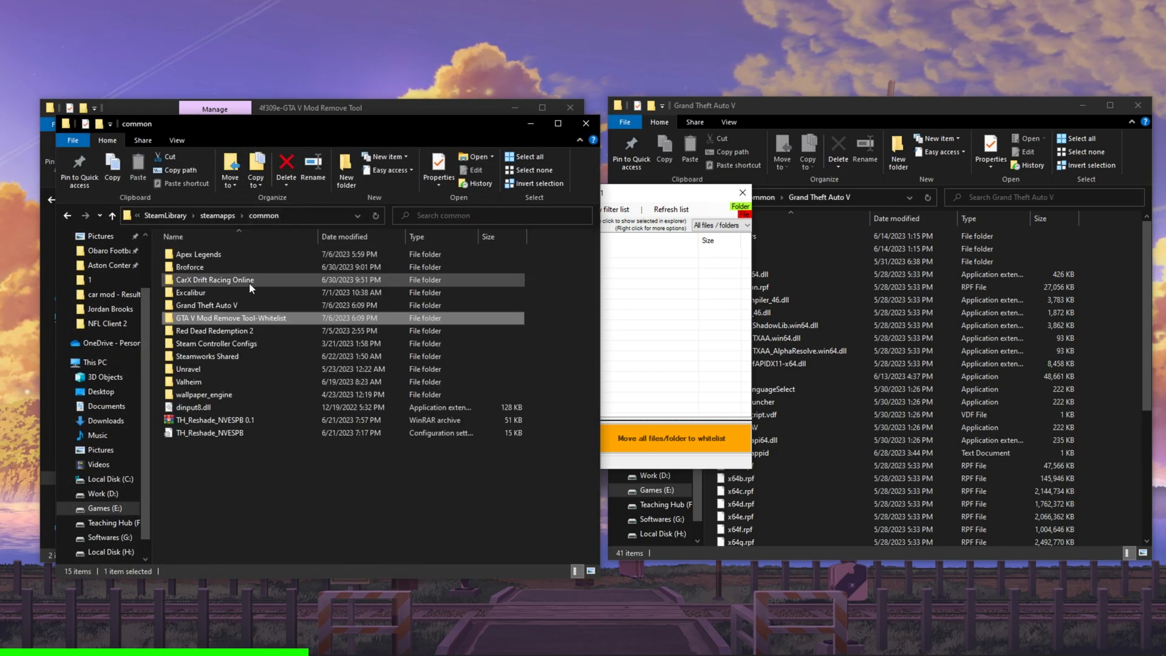
# Place the launcher files in Mod Stash [GTA 5] on Games (E:) and run GTAVModdingLauncher.
pyautogui.doubleClick(230, 317)
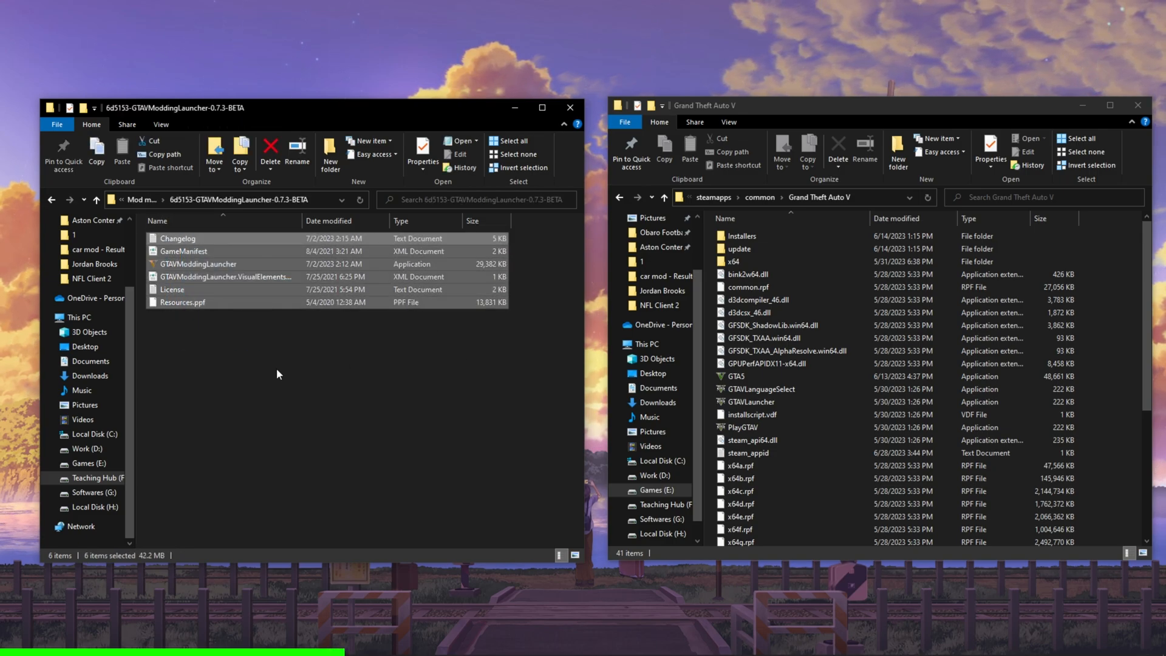
pyautogui.click(662, 197)
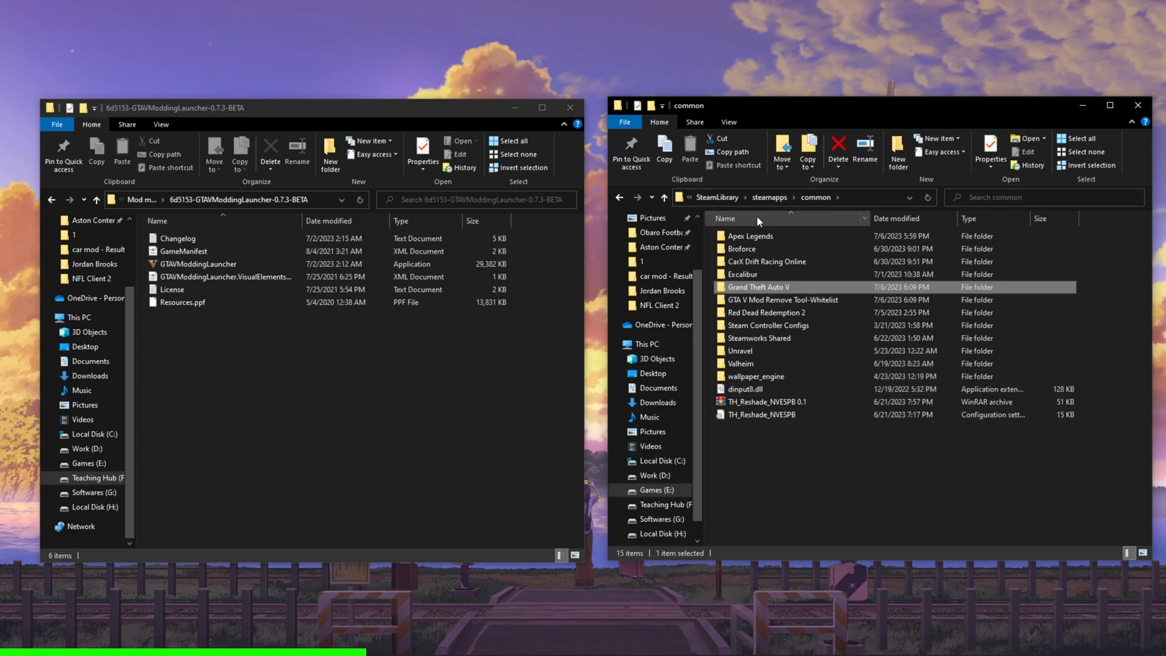
pyautogui.click(815, 196)
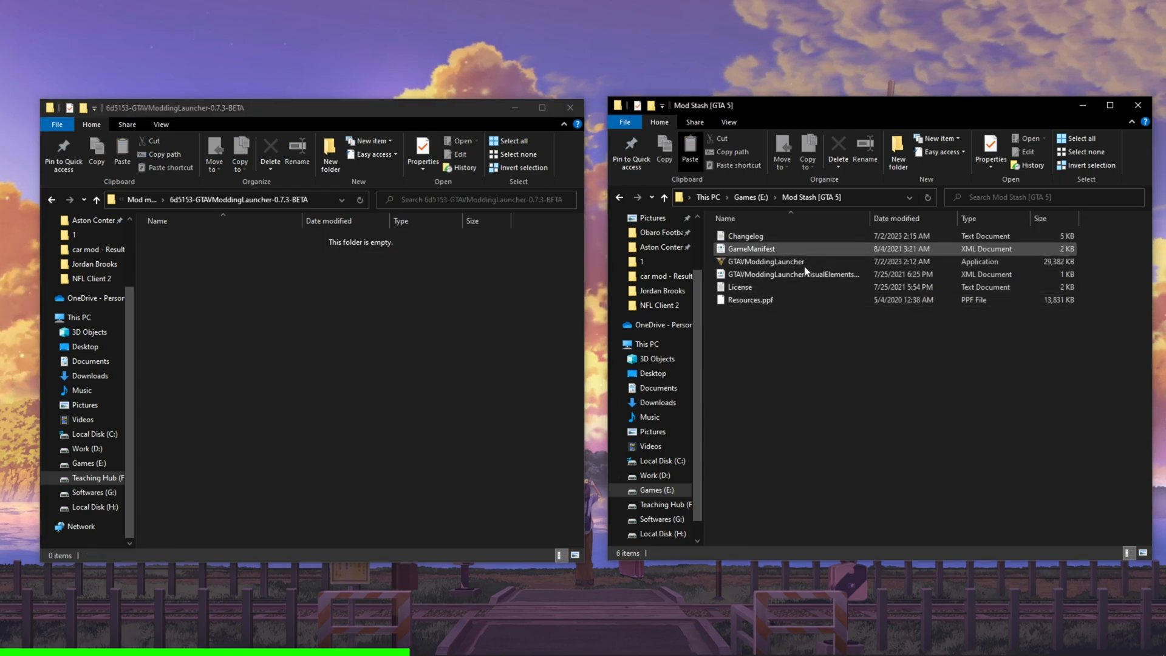
pyautogui.doubleClick(764, 261)
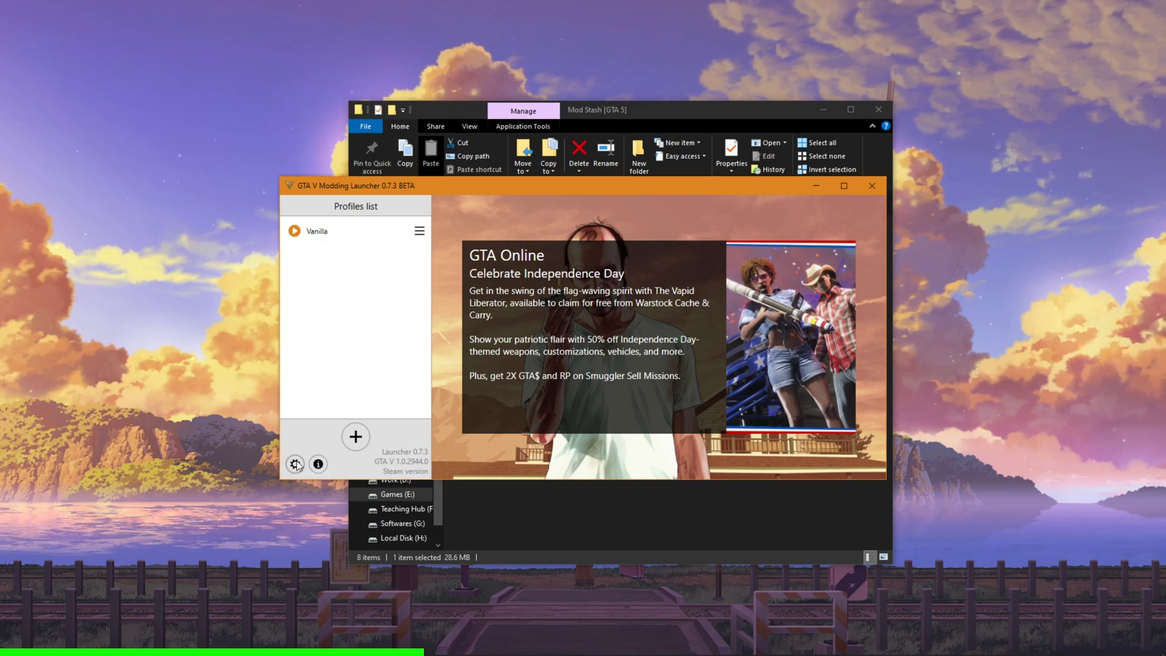
# In Settings, manage game installations and mark the game as the Steam version.
pyautogui.click(296, 464)
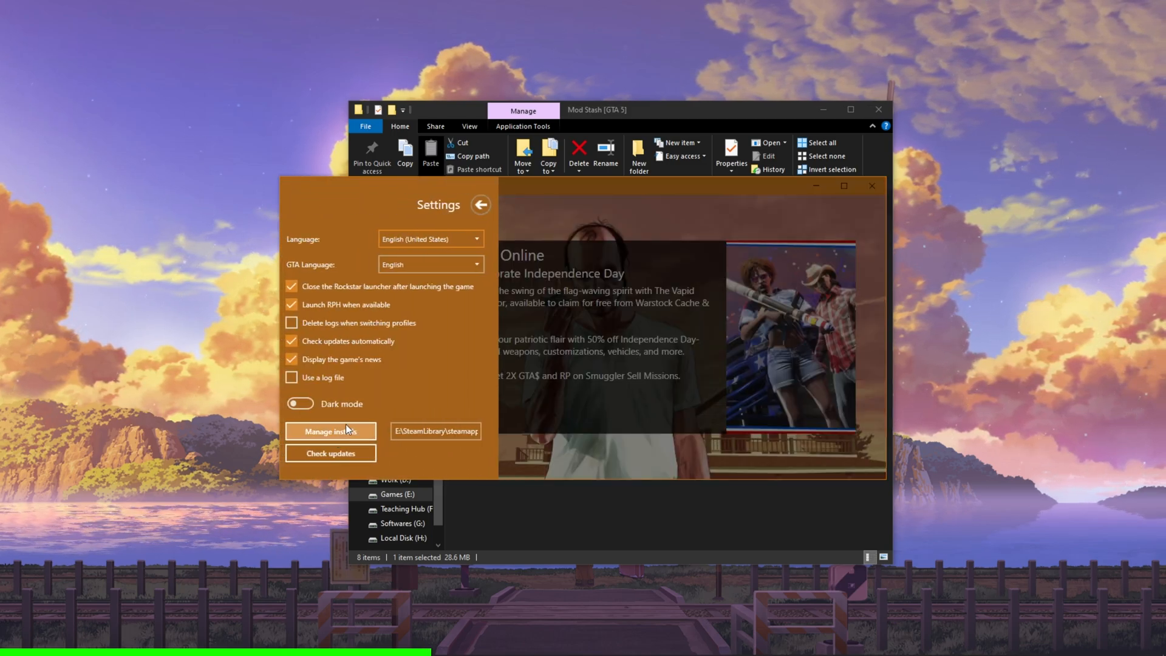
pyautogui.click(330, 430)
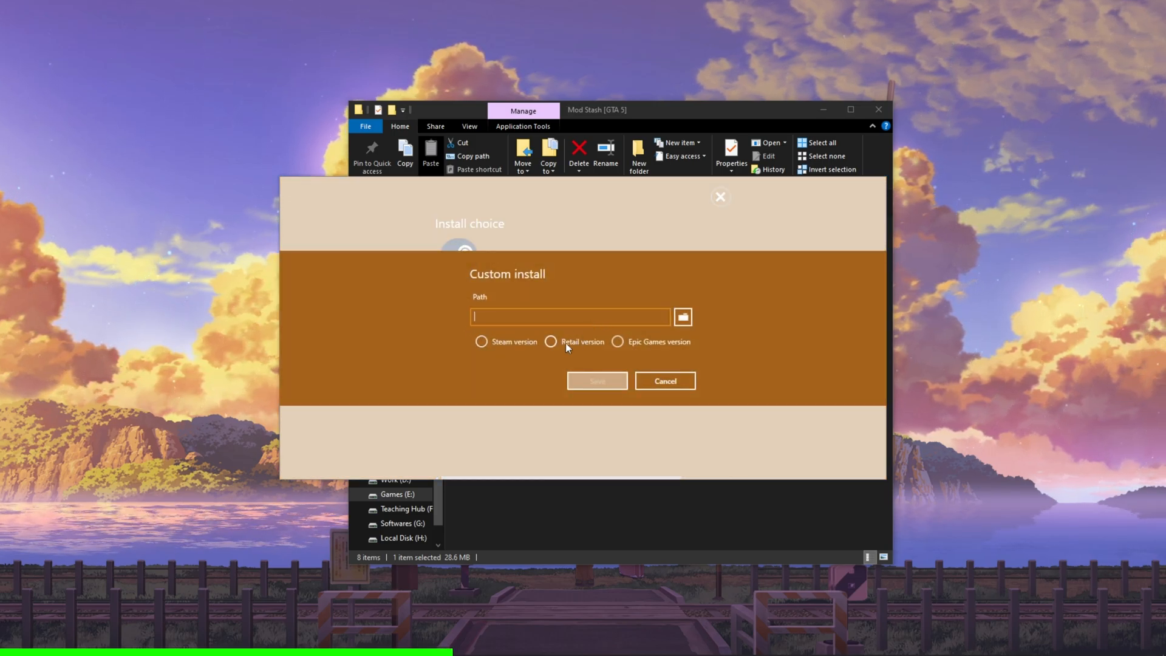
pyautogui.click(481, 341)
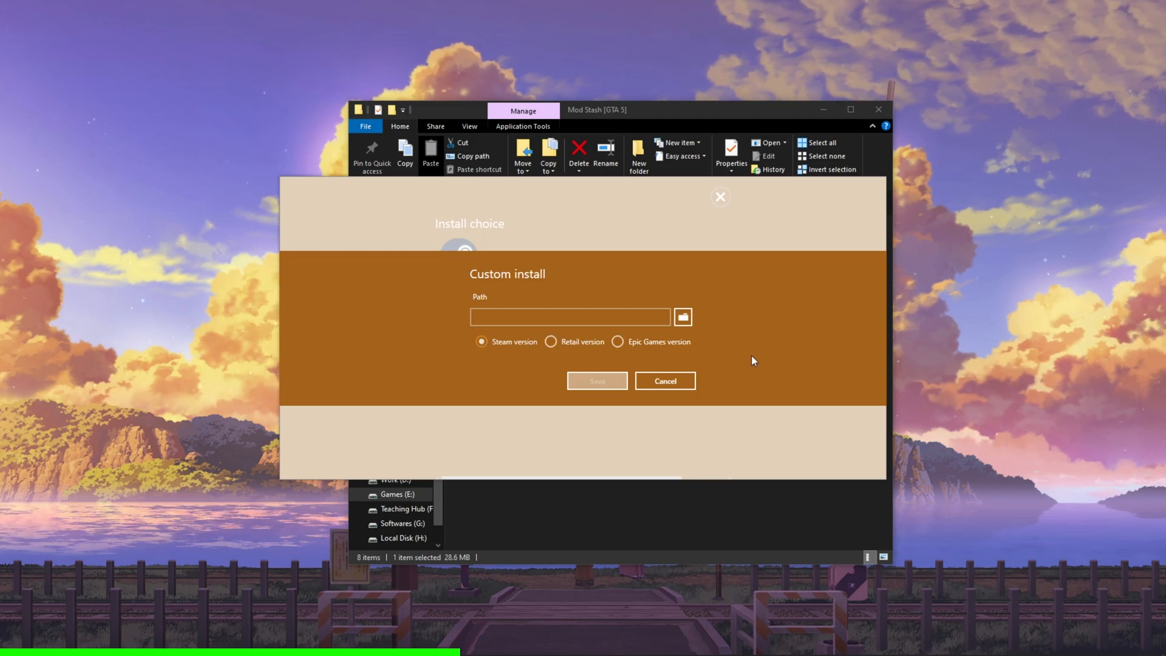
# Point the install path to SteamLibrary\steamapps\common\Grand Theft Auto V, save and return to profiles.
pyautogui.click(682, 317)
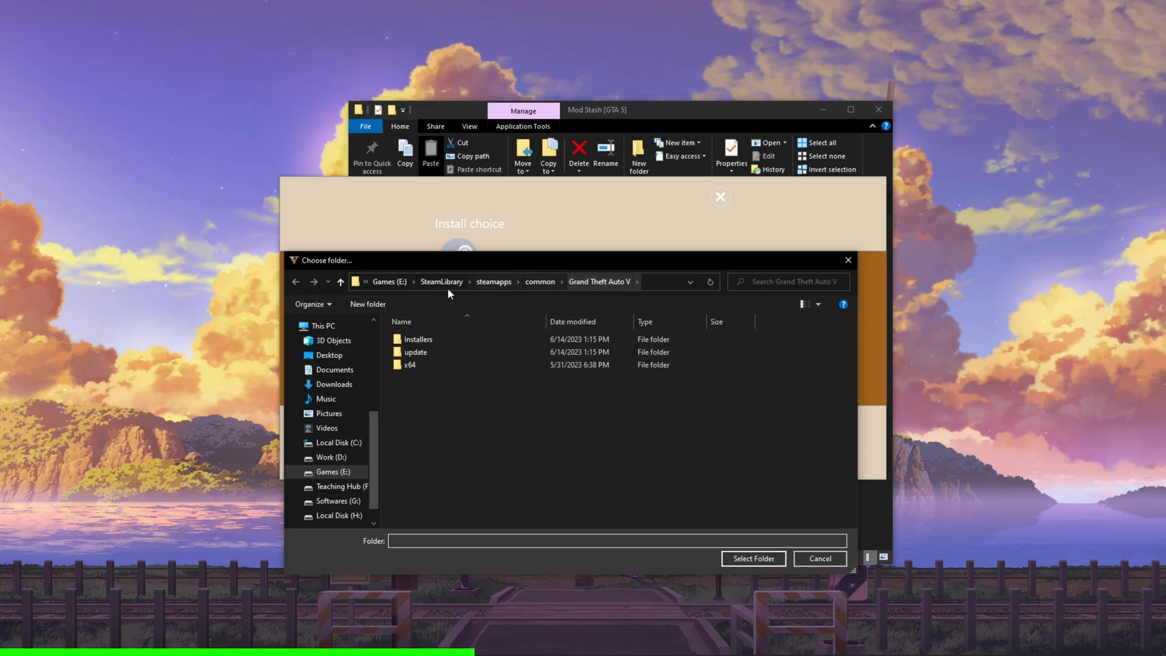
pyautogui.click(753, 559)
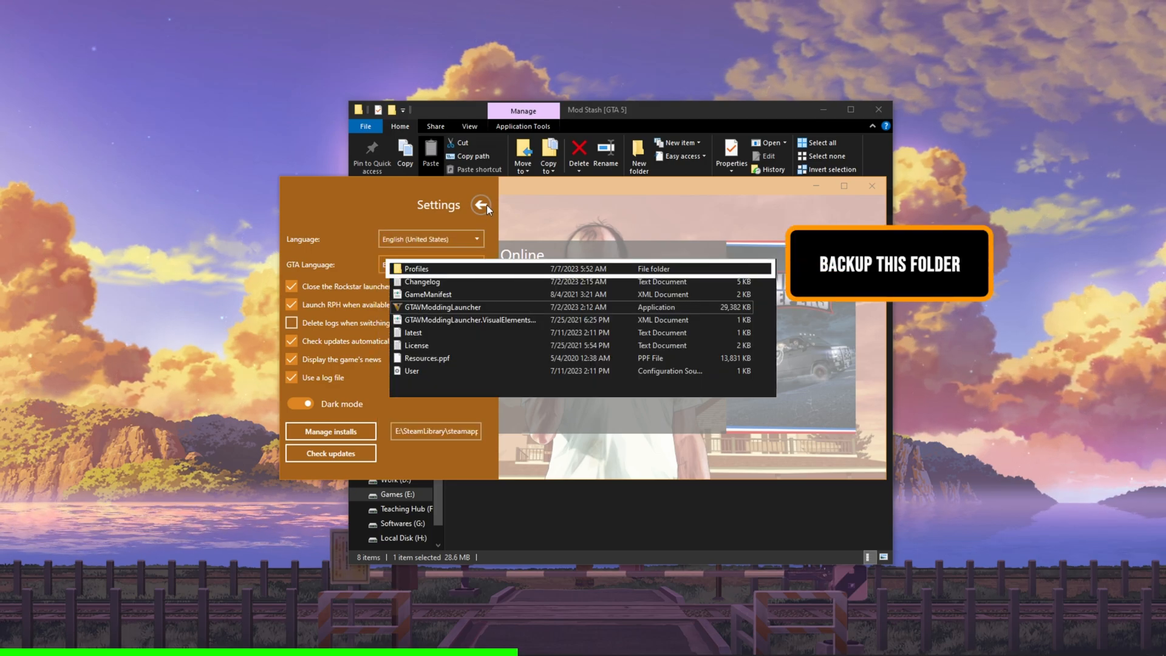
pyautogui.click(482, 204)
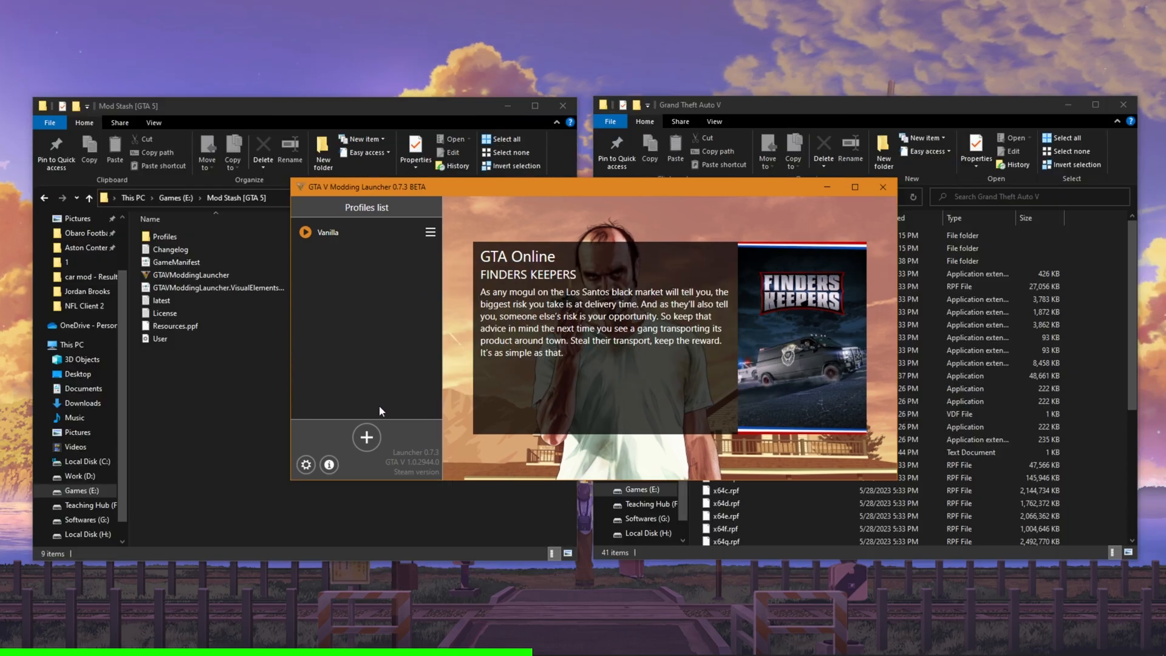
# Create and save a new profile named 'NVE + Forest'.
pyautogui.click(365, 437)
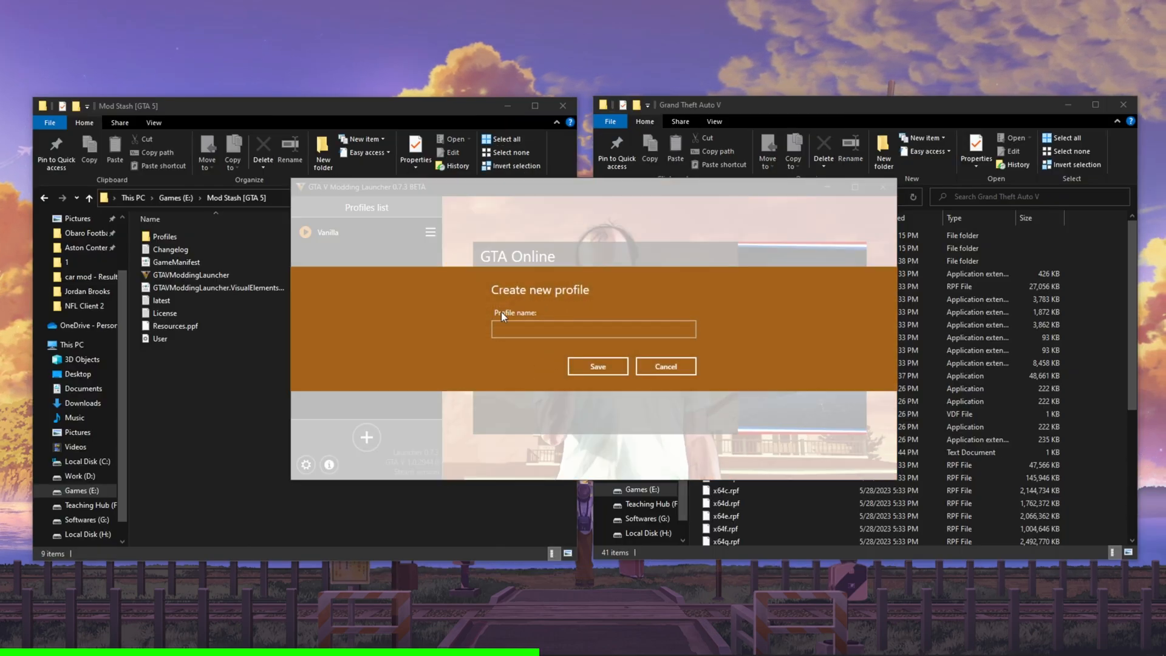
pyautogui.write('NVE + Forest')
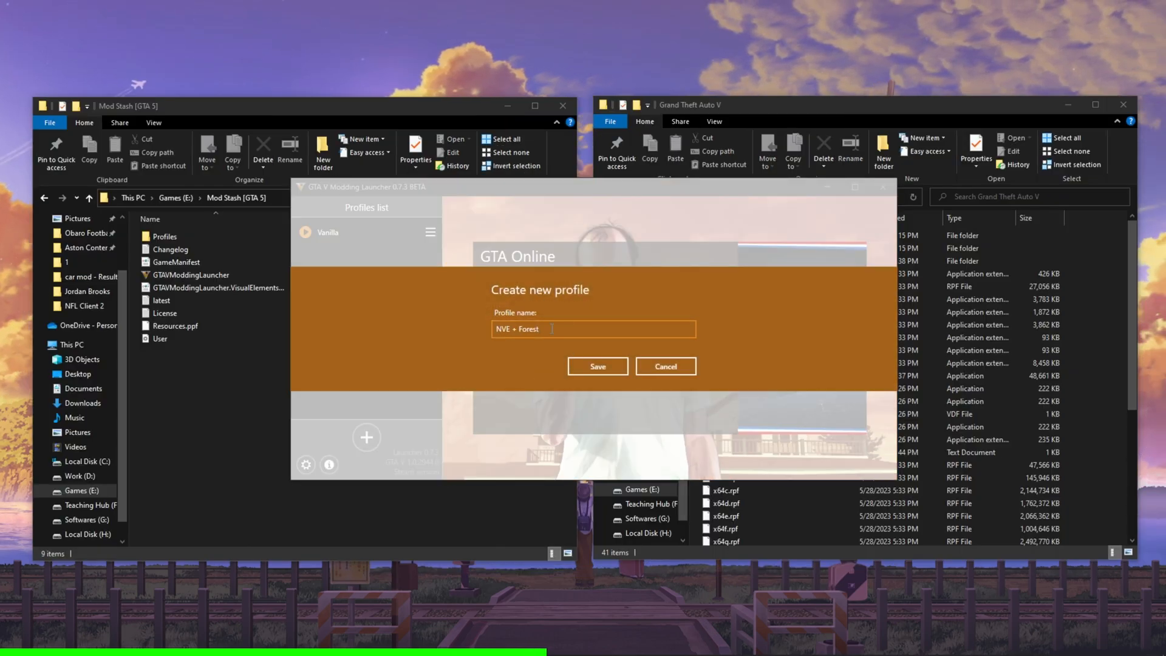
pyautogui.click(597, 366)
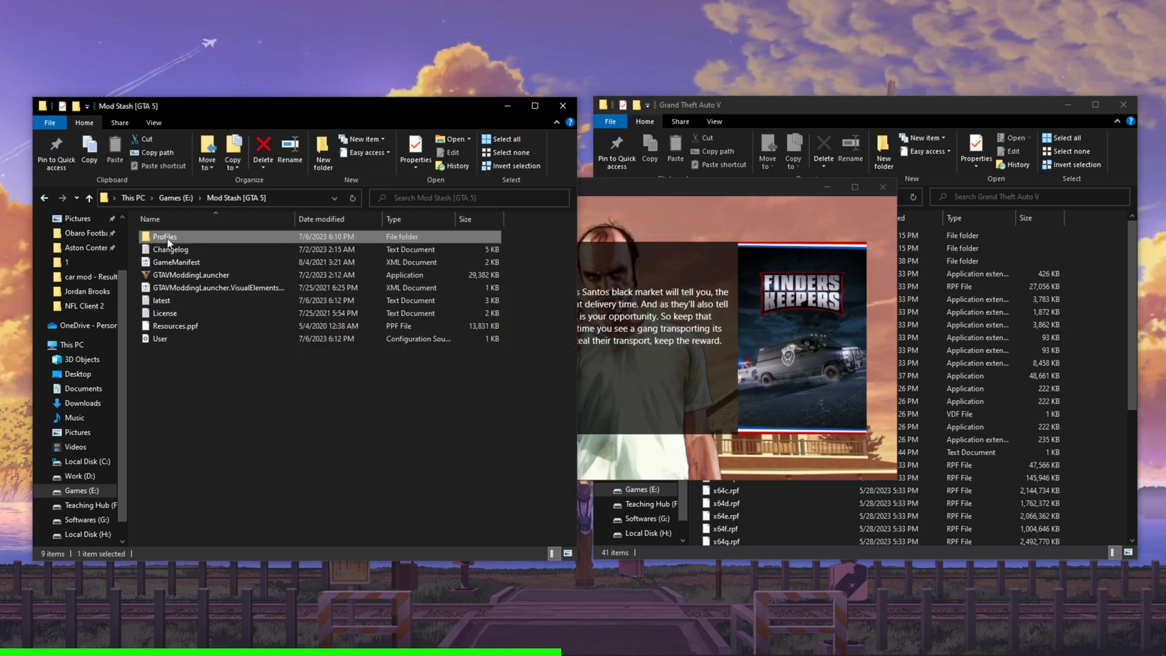
# Move the GTA V Mod Remove Tool-Whitelist contents into Profiles\NVE + Forest.
pyautogui.doubleClick(164, 237)
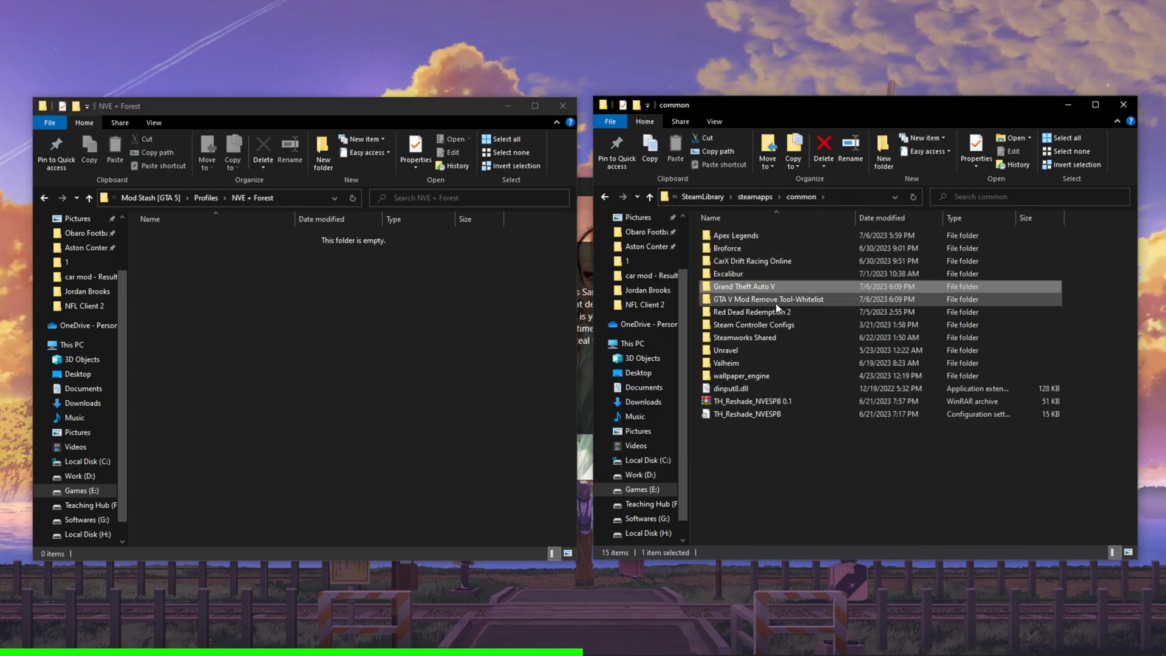
pyautogui.doubleClick(769, 298)
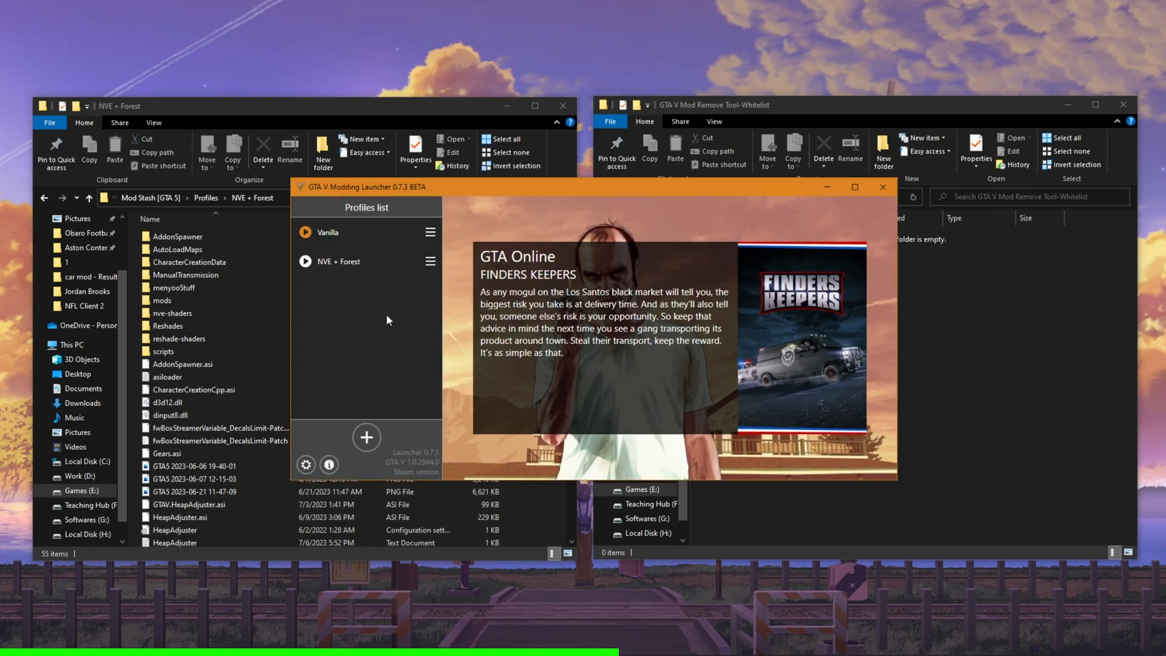
# Add the update folder to Profiles\NVE + Forest and check both profiles in the launcher.
pyautogui.click(430, 261)
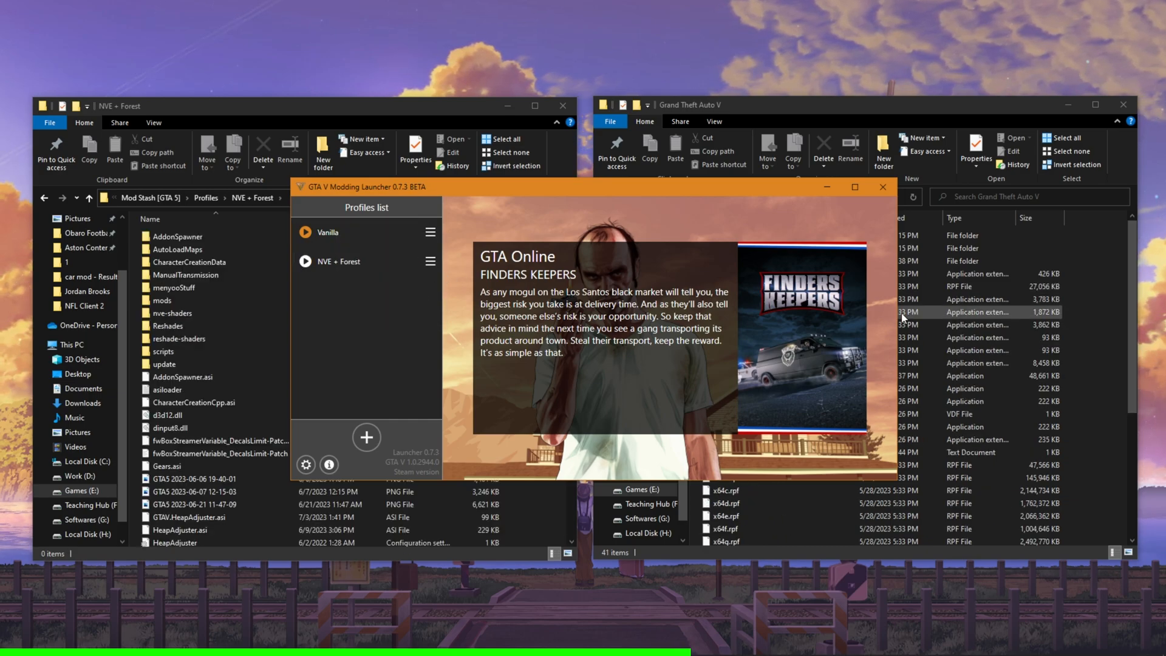
pyautogui.click(186, 274)
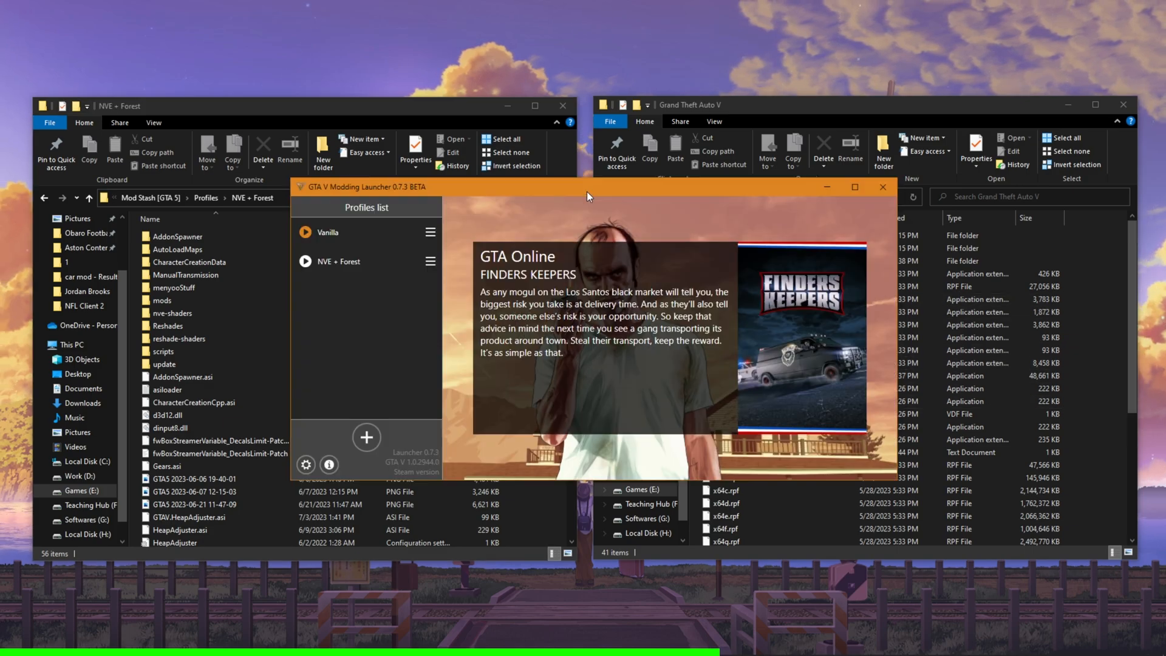
pyautogui.click(882, 186)
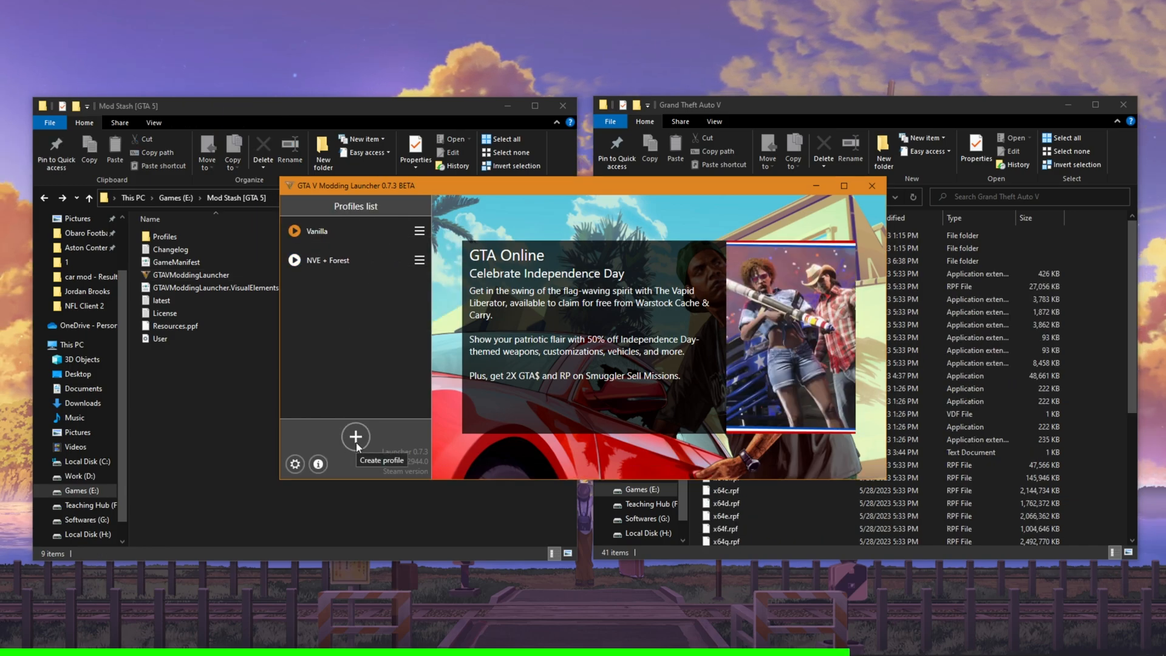
# Create and save a third profile for the GTA Realism mod set.
pyautogui.click(355, 437)
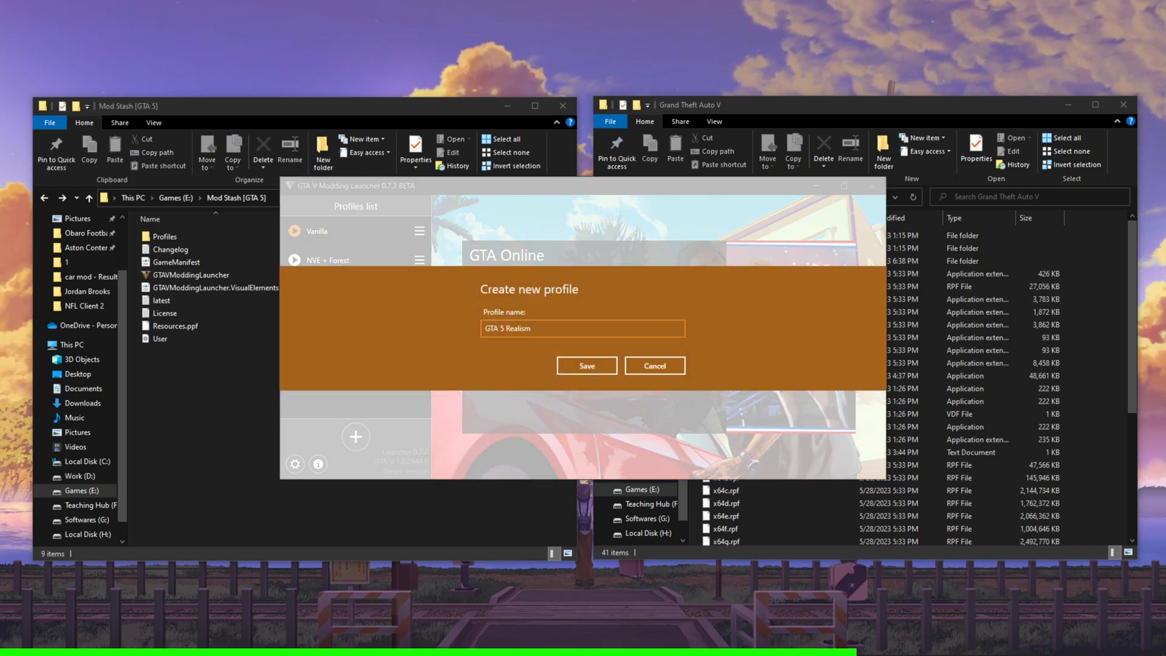
pyautogui.click(587, 365)
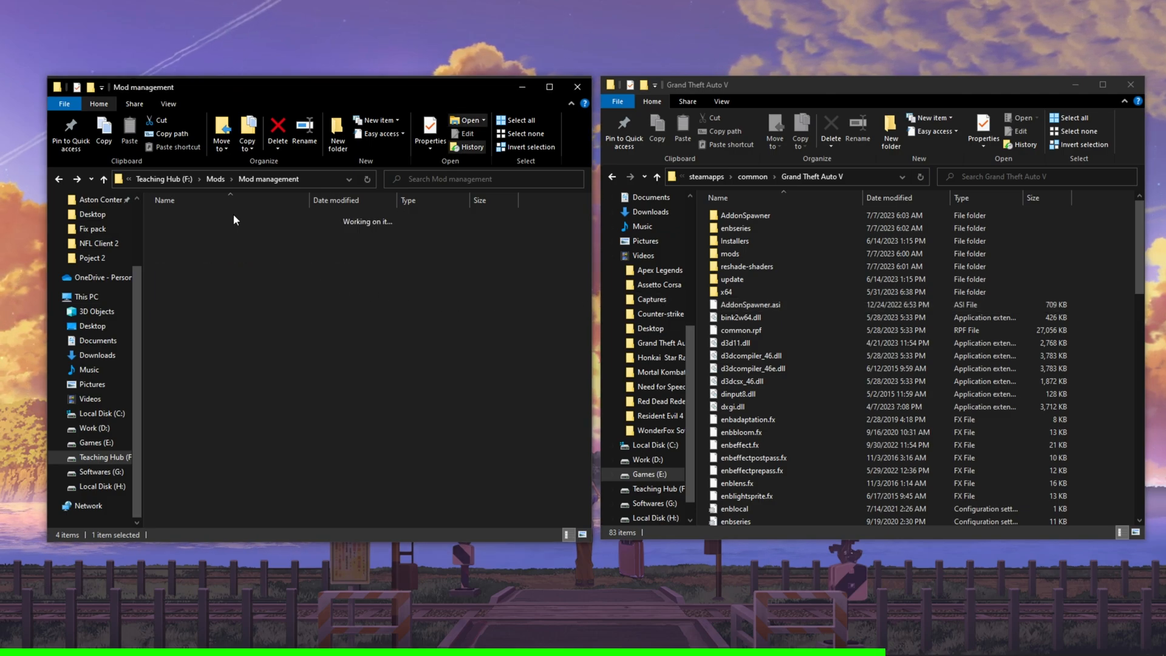
# Move all 42 detected mod files from the GTA V folder into the Mod Remove Tool whitelist.
pyautogui.doubleClick(209, 218)
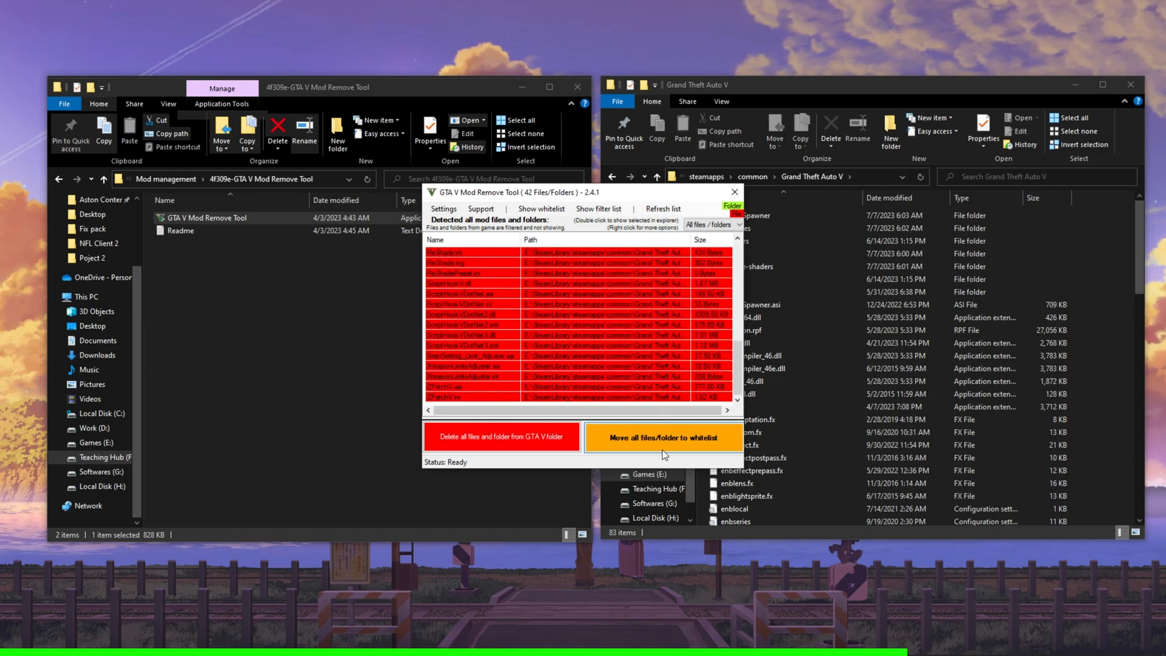
pyautogui.click(662, 438)
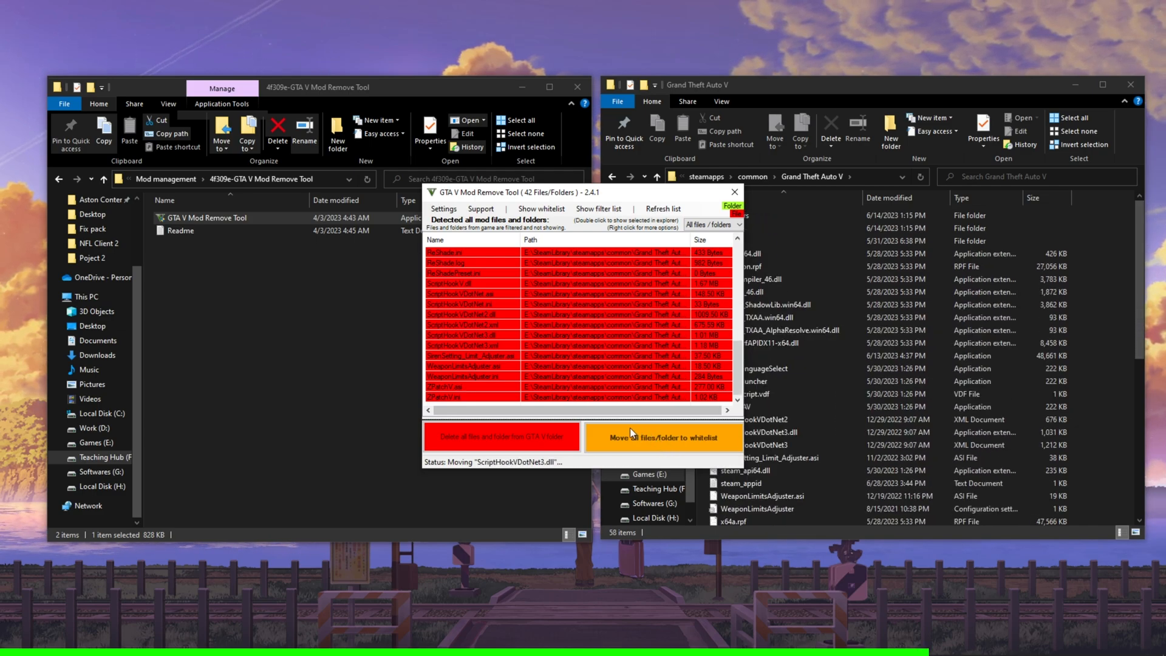
pyautogui.click(662, 437)
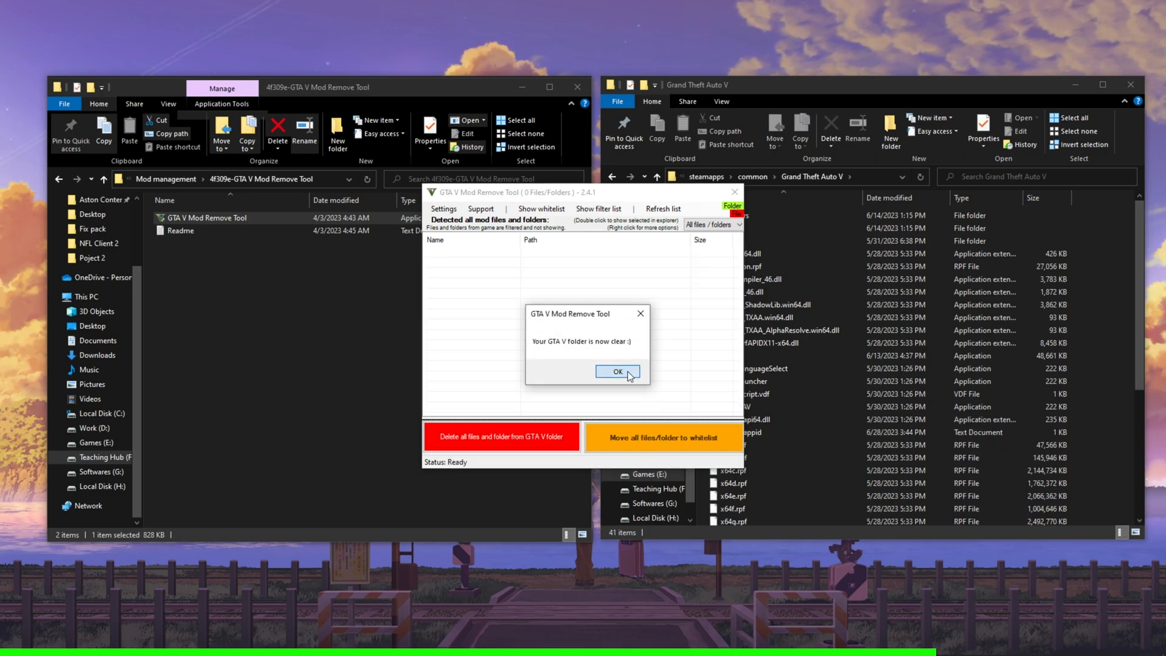
pyautogui.click(616, 371)
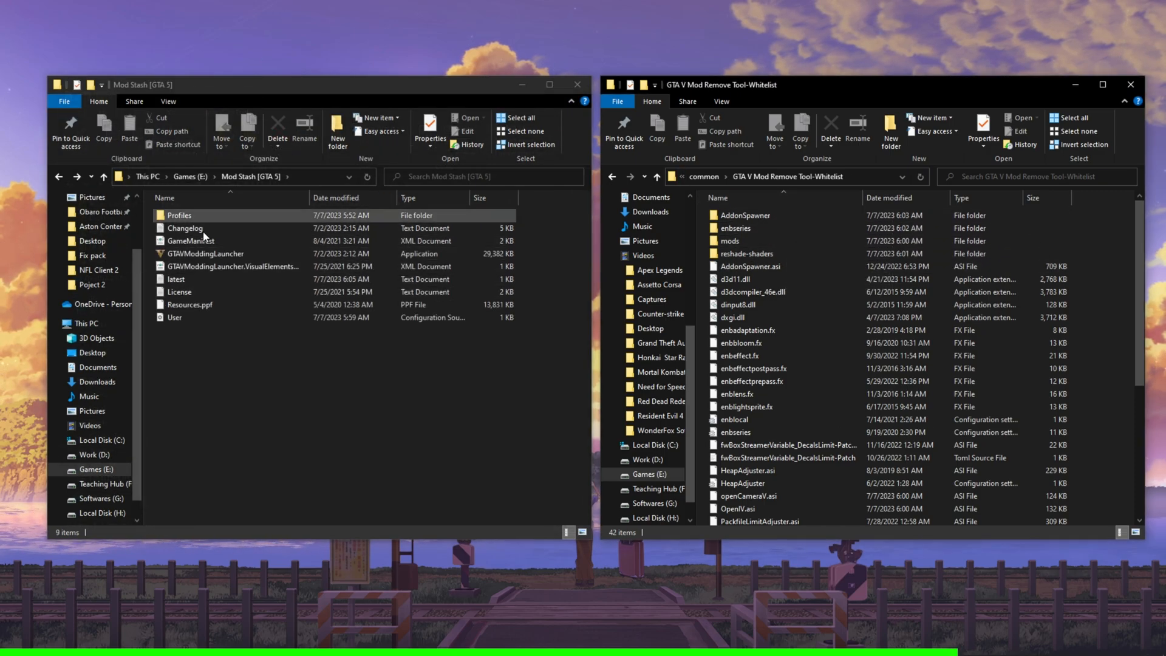
# Move the 42 whitelisted files into Profiles\GTA Realism and return to the Grand Theft Auto V folder.
pyautogui.doubleClick(180, 215)
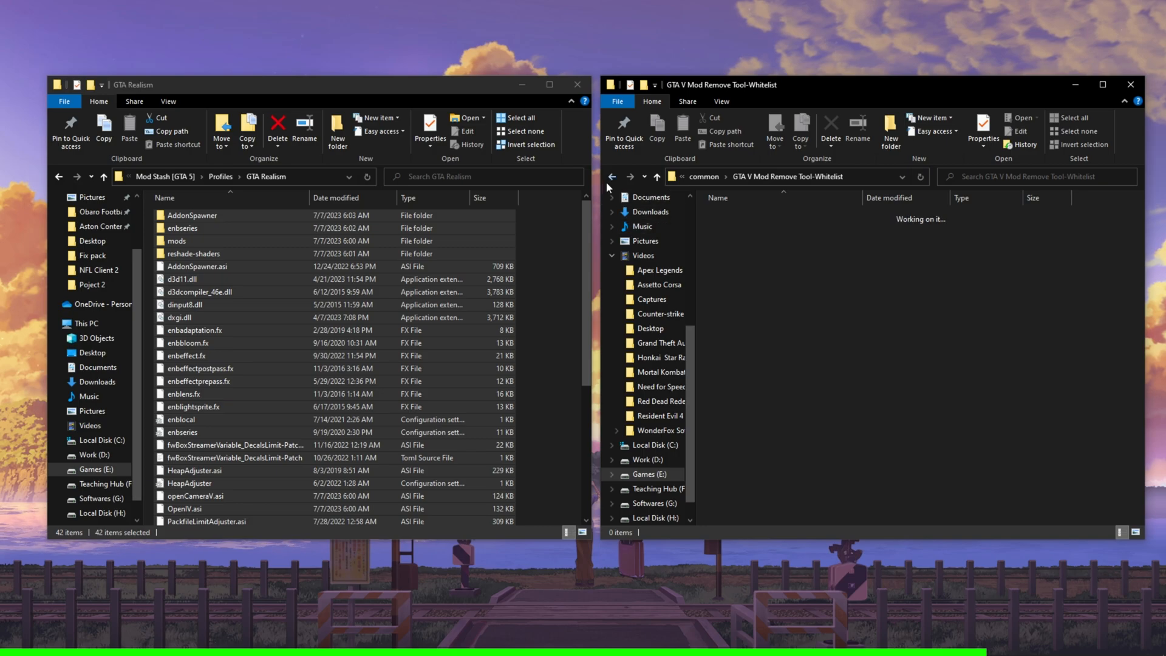
pyautogui.click(612, 177)
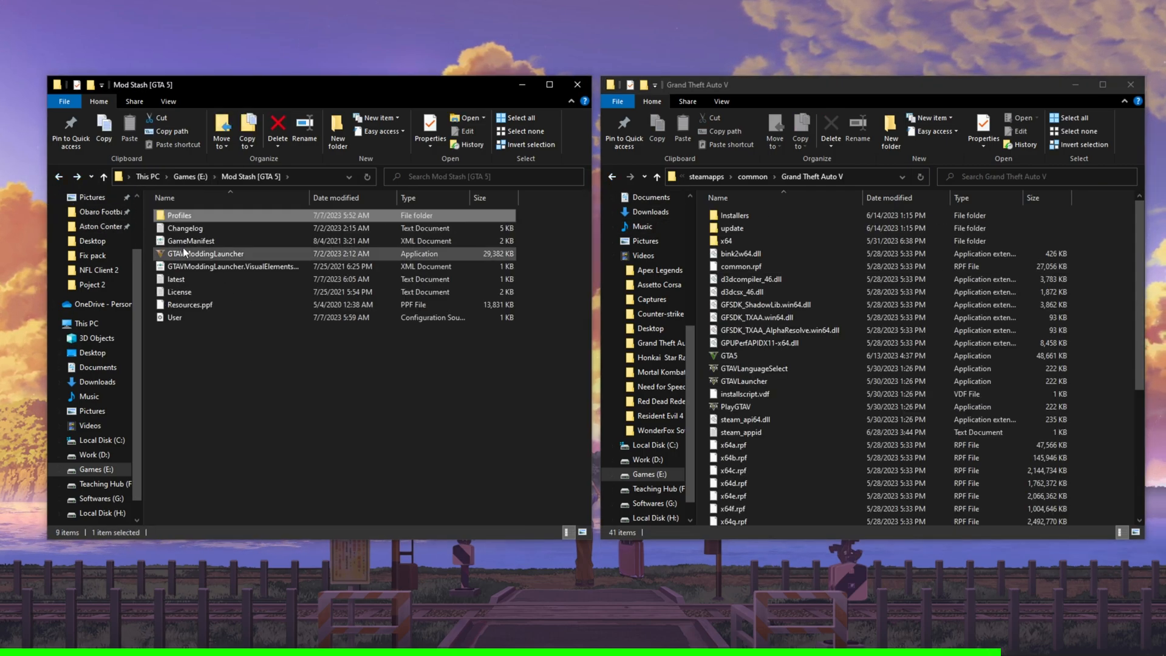
# Start GTAVModdingLauncher and launch the game with the GTA Realism profile.
pyautogui.doubleClick(209, 254)
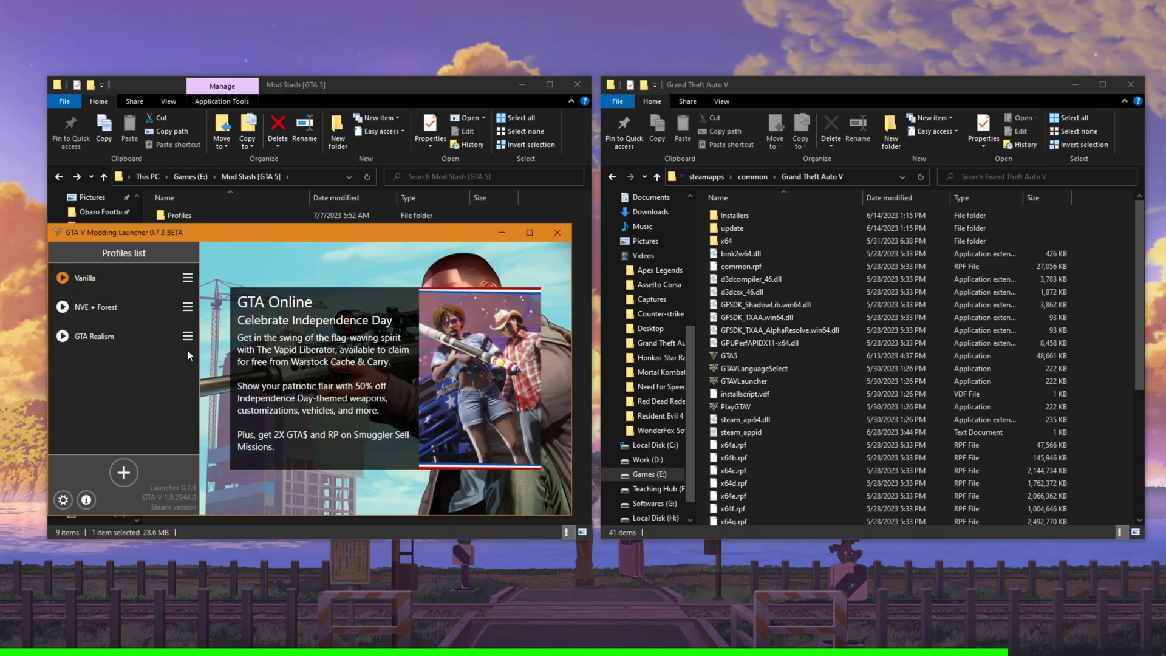
pyautogui.click(188, 306)
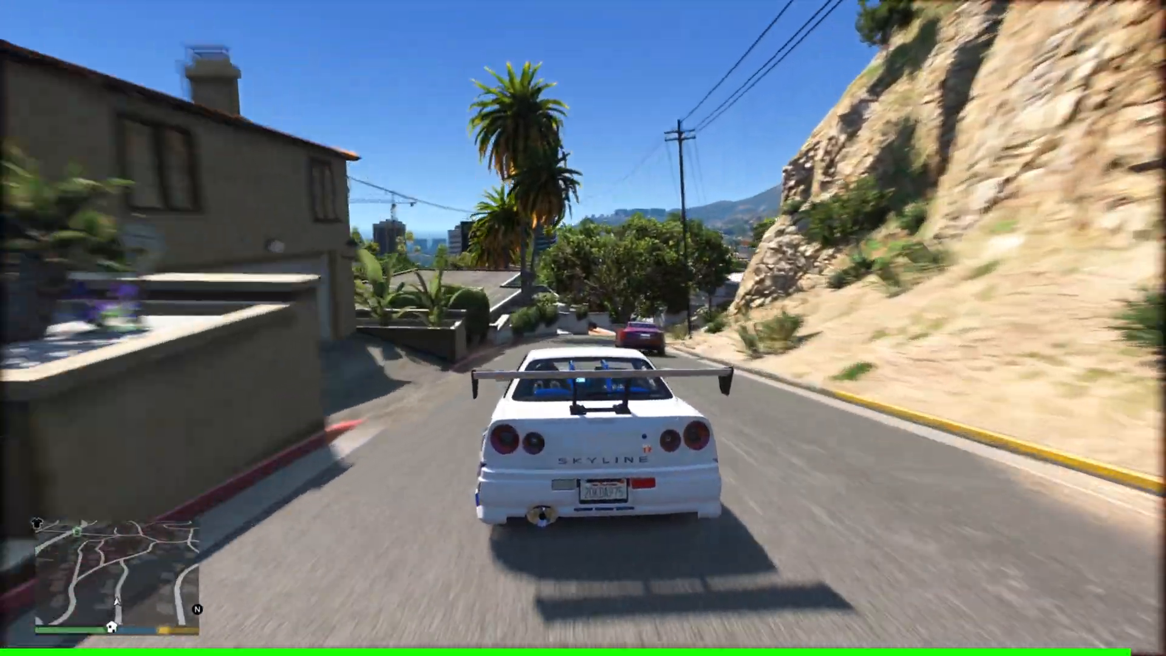
# Accelerate the white Skyline along the hillside streets with the realism visuals active.
pyautogui.press('w')
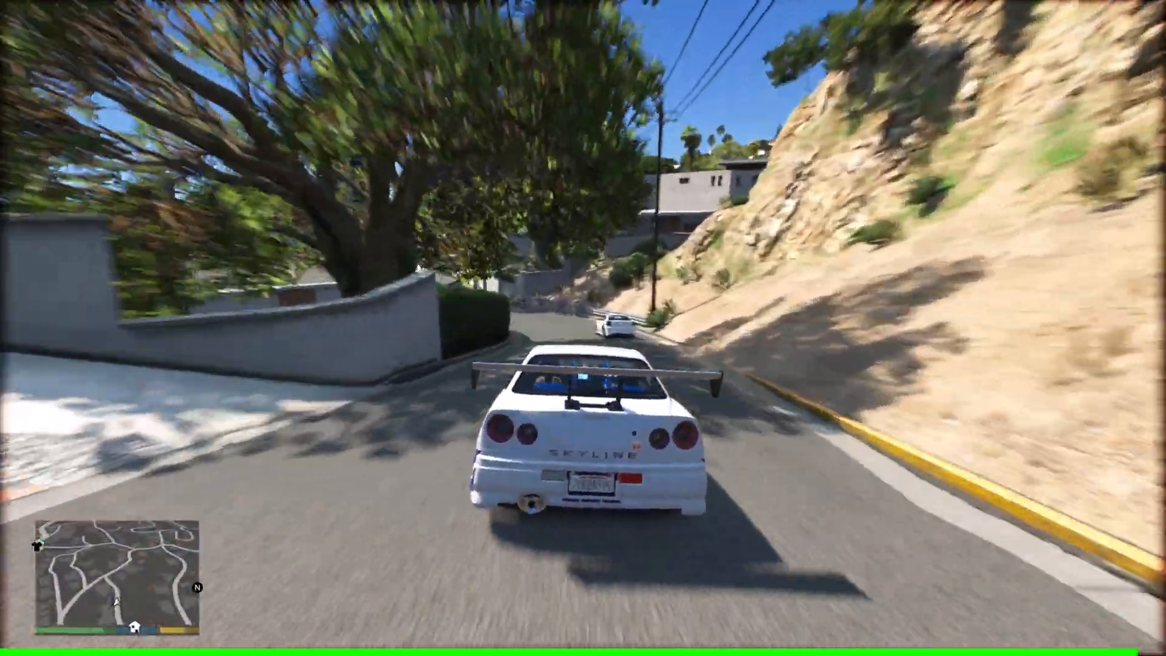